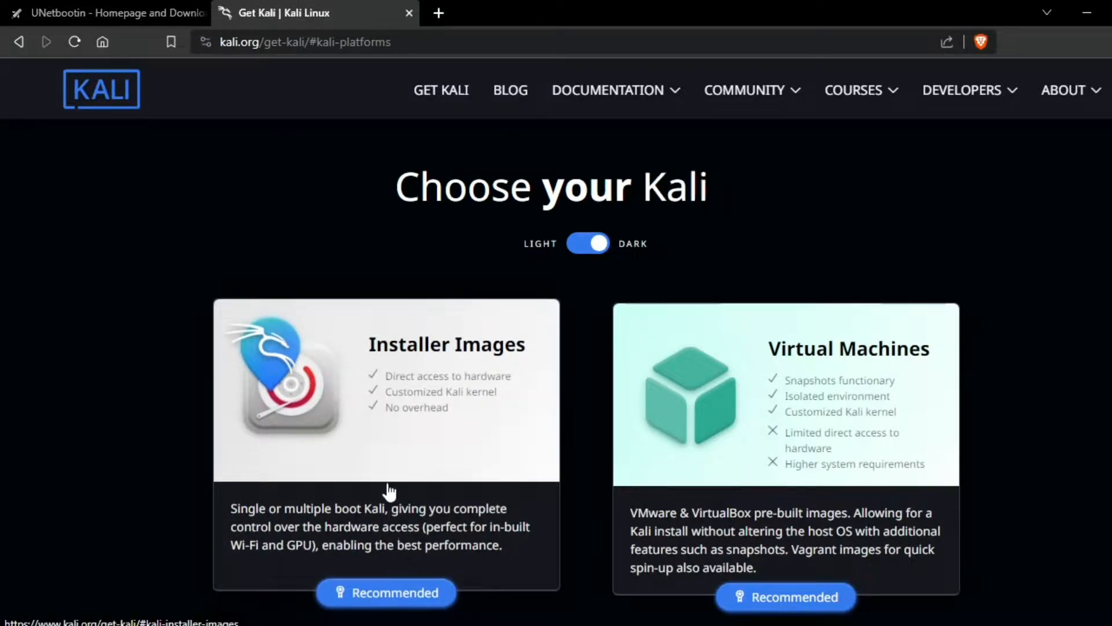
{"action": "mouse_move", "coordinate": [202, 152]}
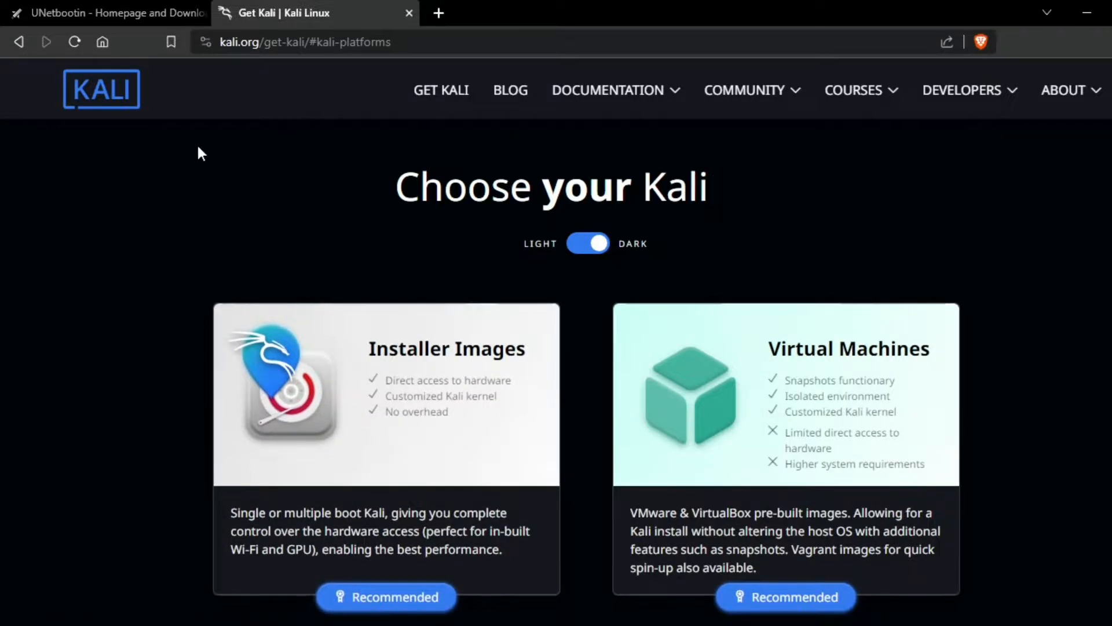
Step: Download the Windows build of UNetbootin (unetbootin-windows-702.exe, 4.6 MB) and confirm it finished
{"action": "left_click", "coordinate": [107, 13]}
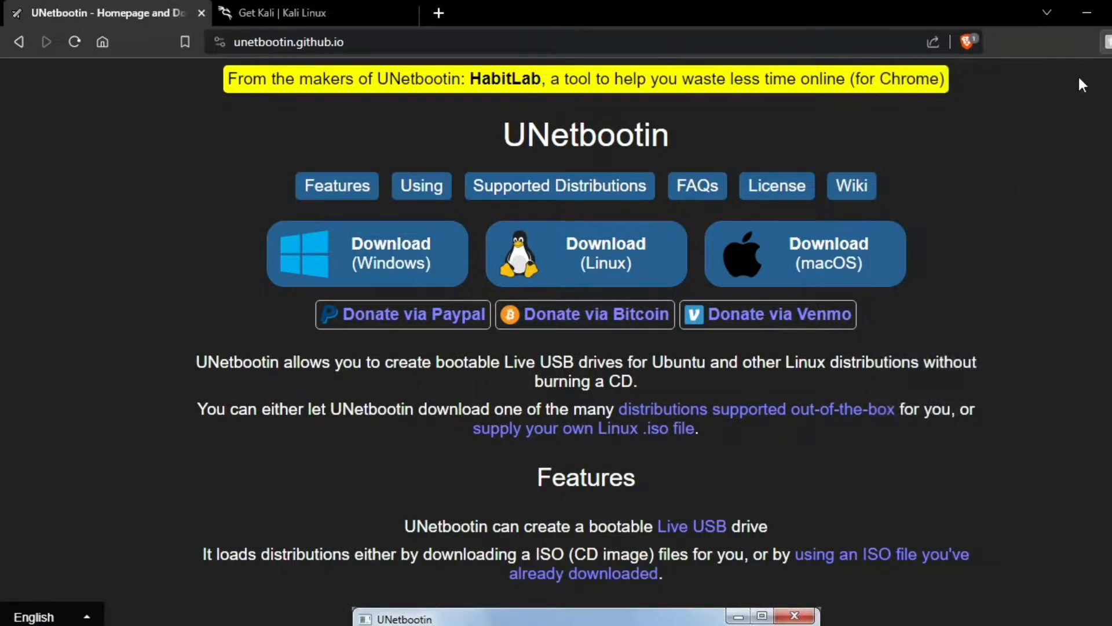
{"action": "left_click", "coordinate": [967, 41]}
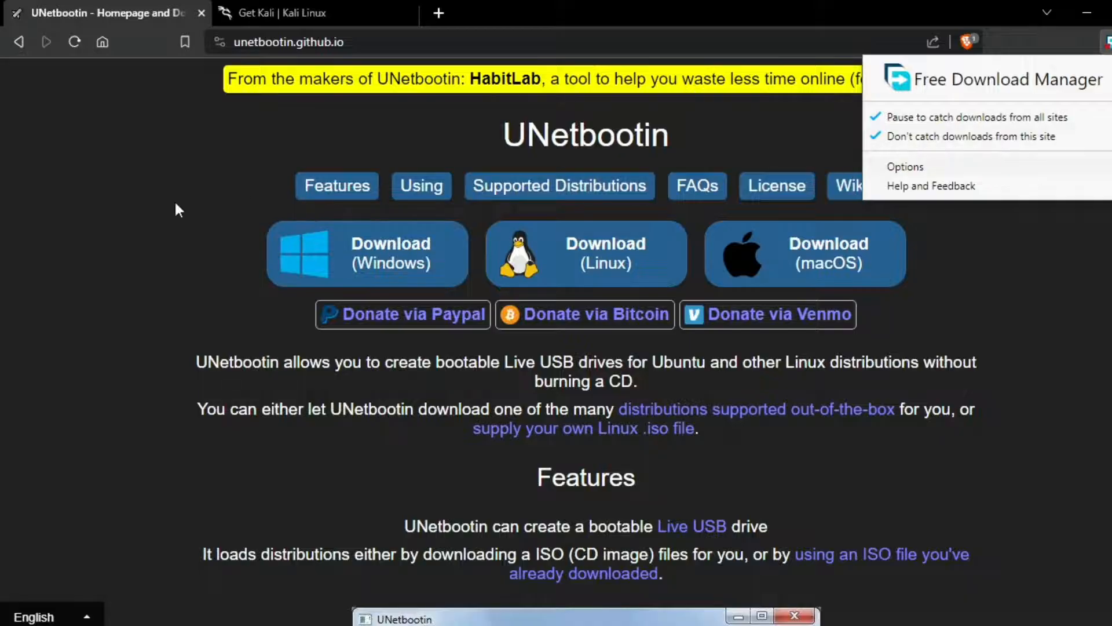
{"action": "left_click", "coordinate": [367, 253]}
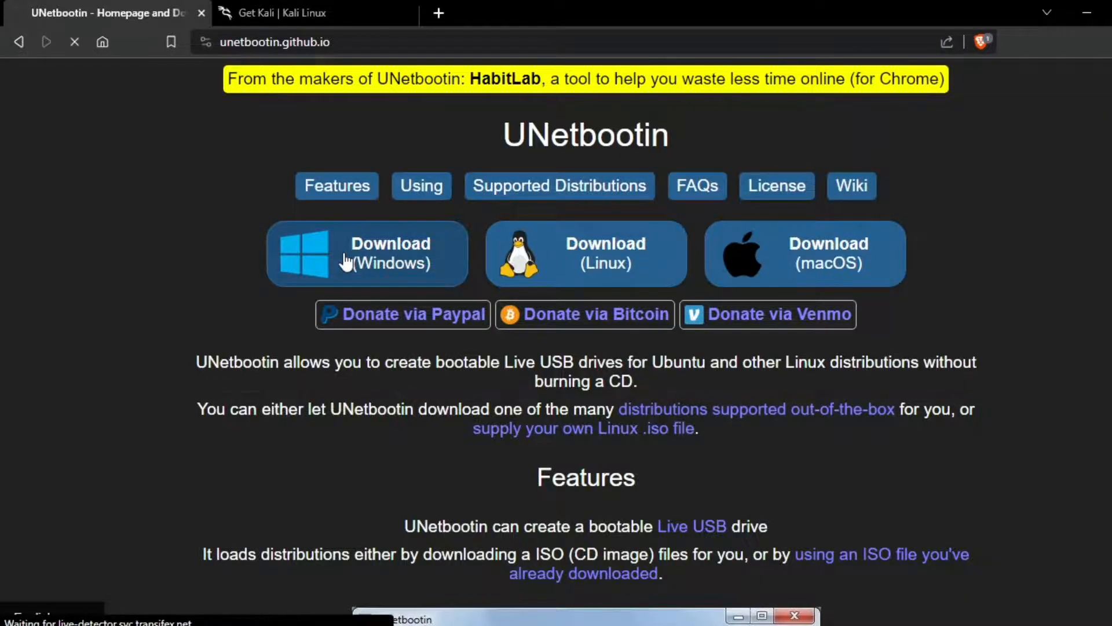
{"action": "left_click", "coordinate": [367, 253]}
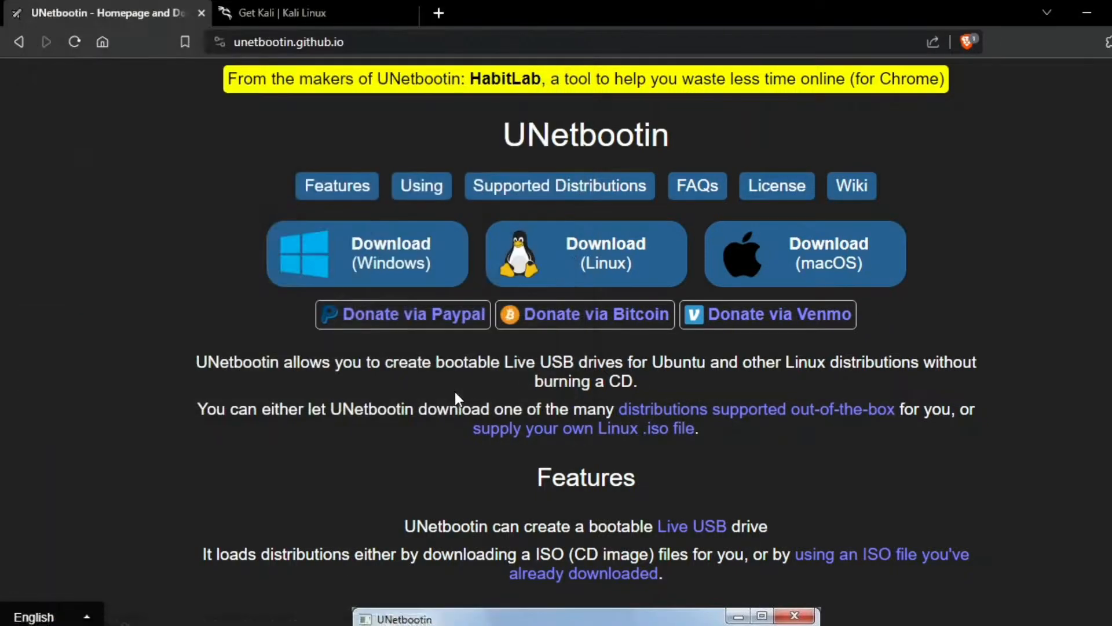
{"action": "mouse_move", "coordinate": [1099, 171]}
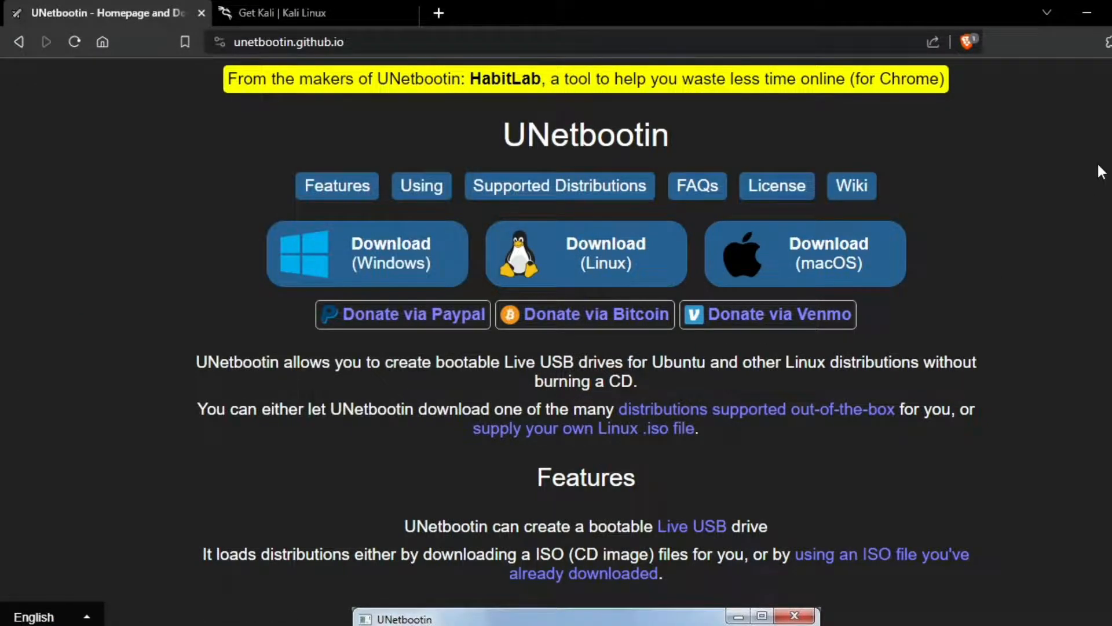
{"action": "left_click", "coordinate": [368, 254]}
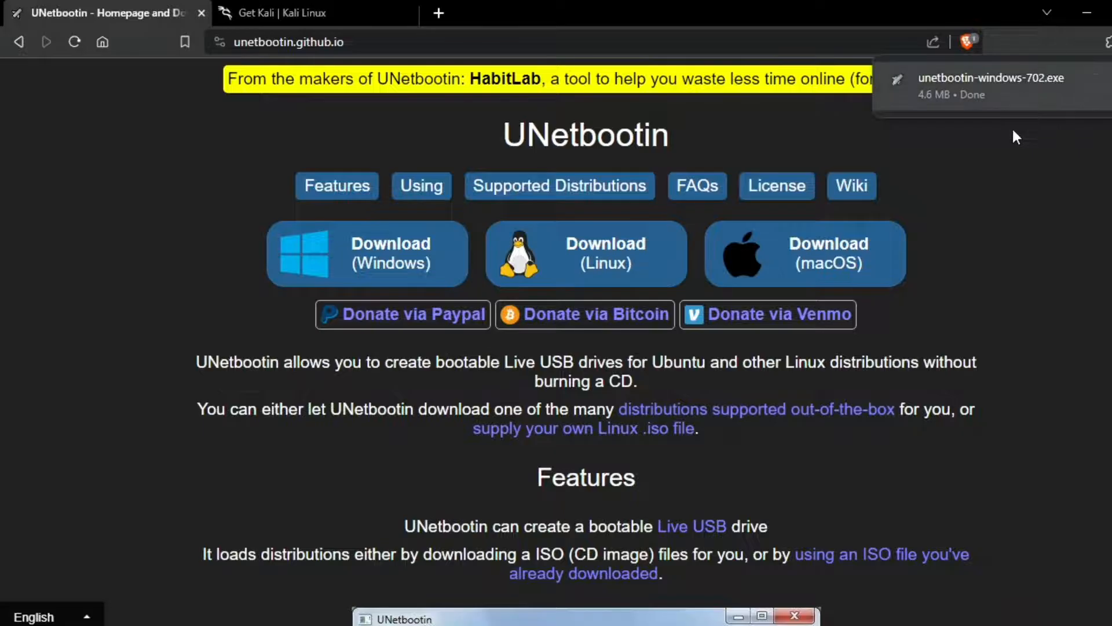
{"action": "mouse_move", "coordinate": [992, 188]}
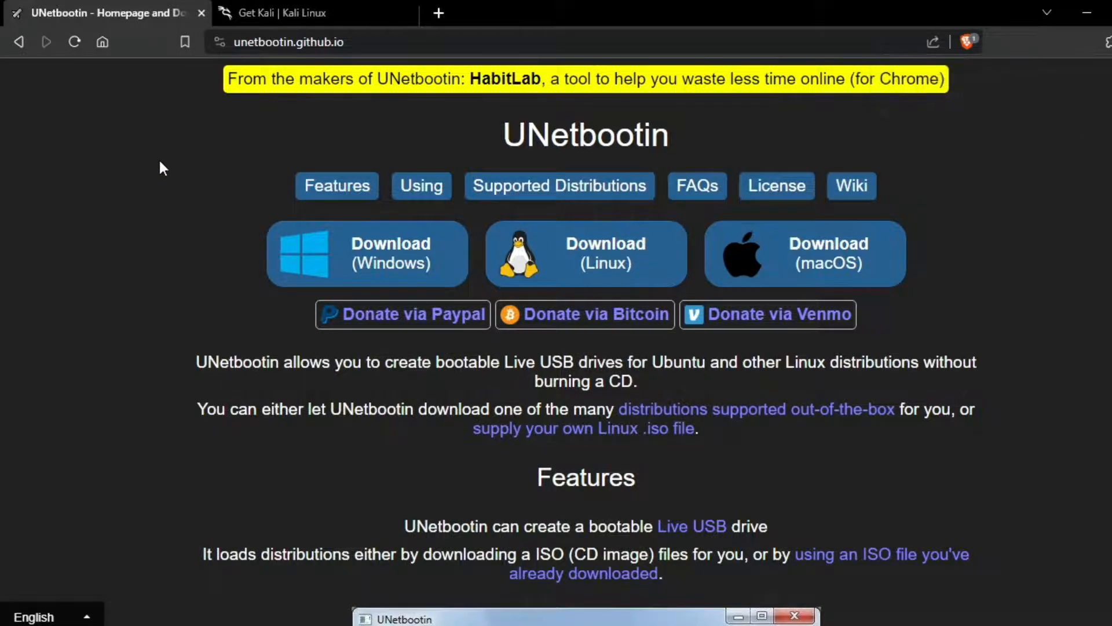
Step: Start downloading the recommended 64-bit Kali Linux 2023.3 installer ISO (3.9 GB) and check its progress
{"action": "left_click", "coordinate": [312, 13]}
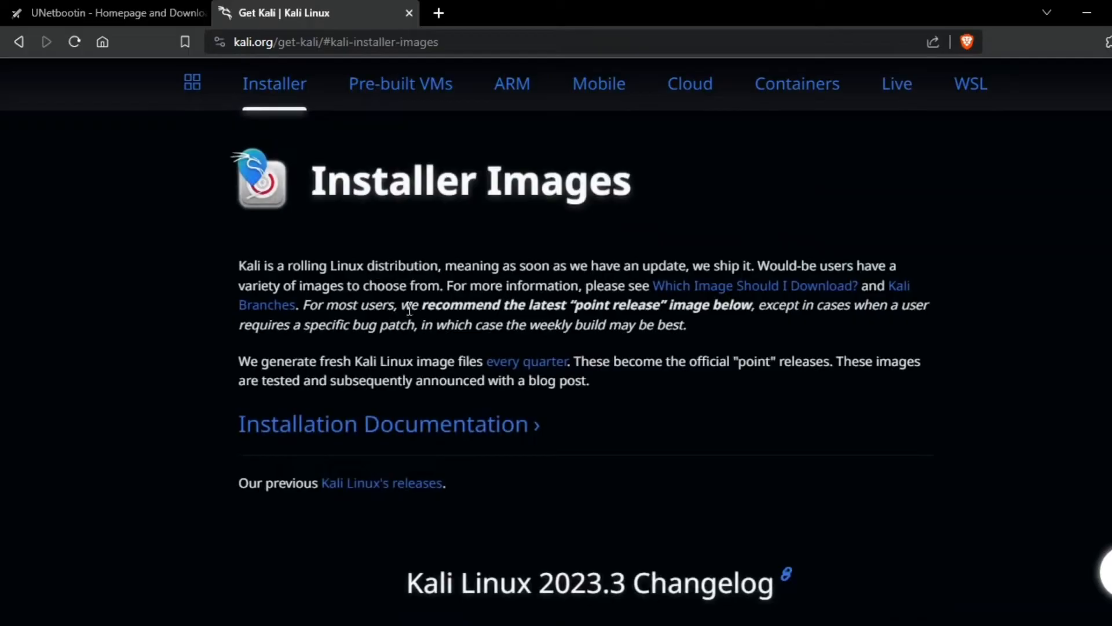
{"action": "scroll", "scroll_direction": "down", "scroll_amount": 3}
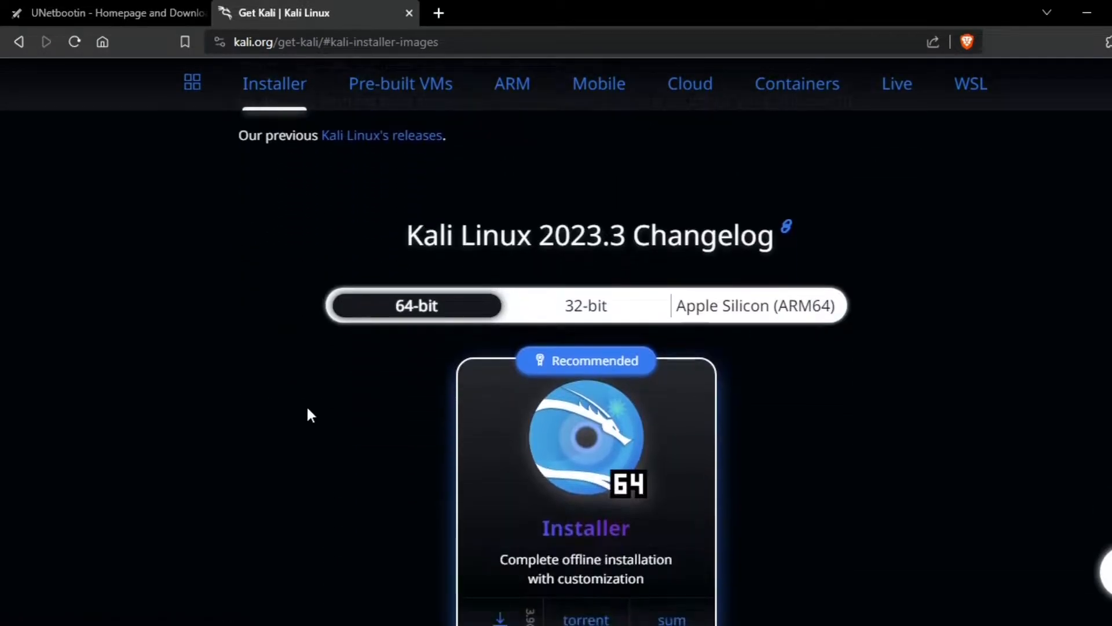
{"action": "scroll", "scroll_direction": "down", "scroll_amount": 3}
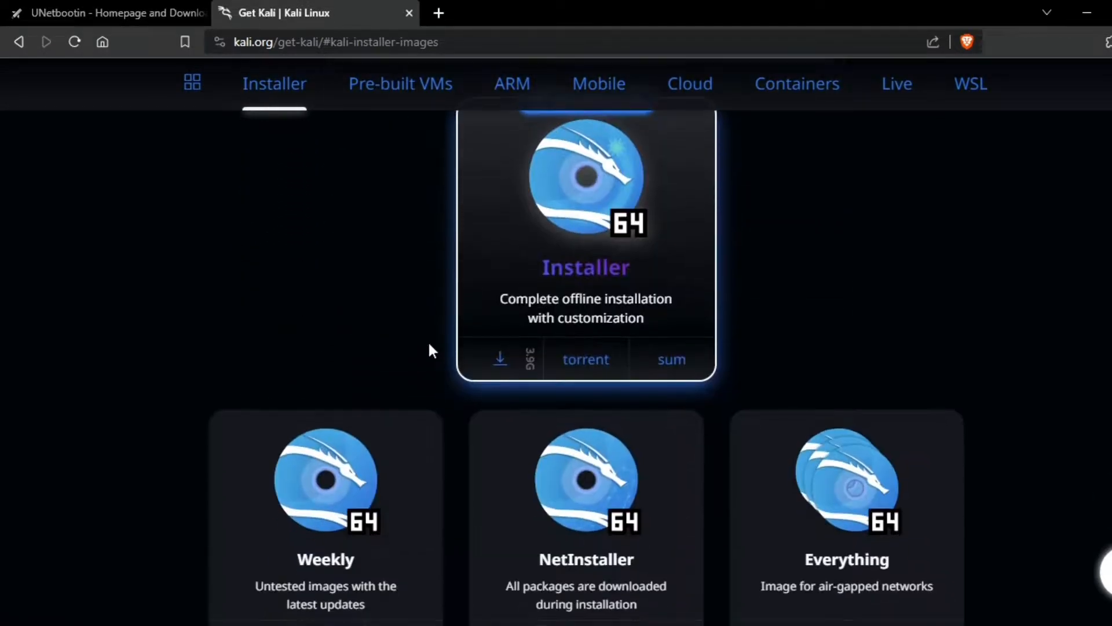
{"action": "left_click", "coordinate": [500, 357]}
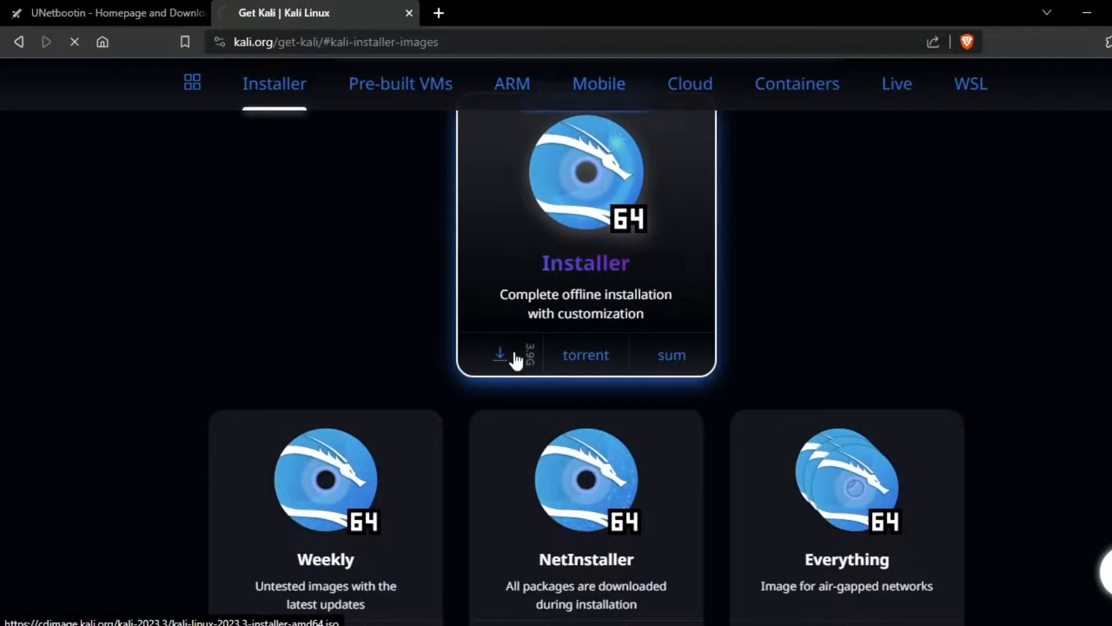
{"action": "left_click", "coordinate": [500, 354]}
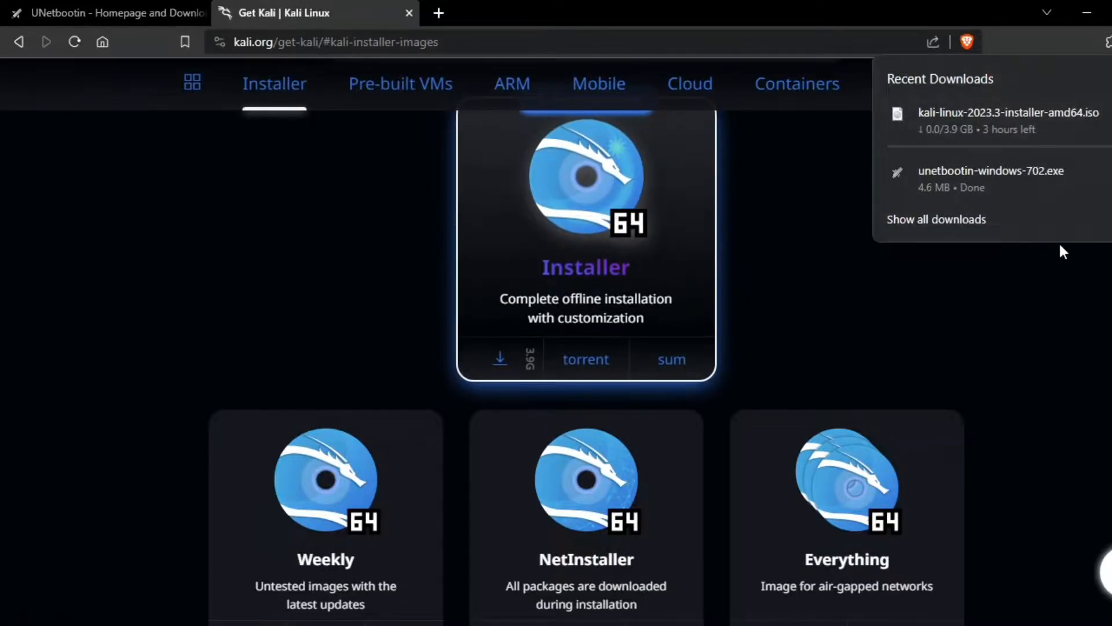
Step: Show the UNetbootin download in its folder so Downloads lists it beside the 3.9 GB Kali ISO
{"action": "left_click", "coordinate": [936, 219]}
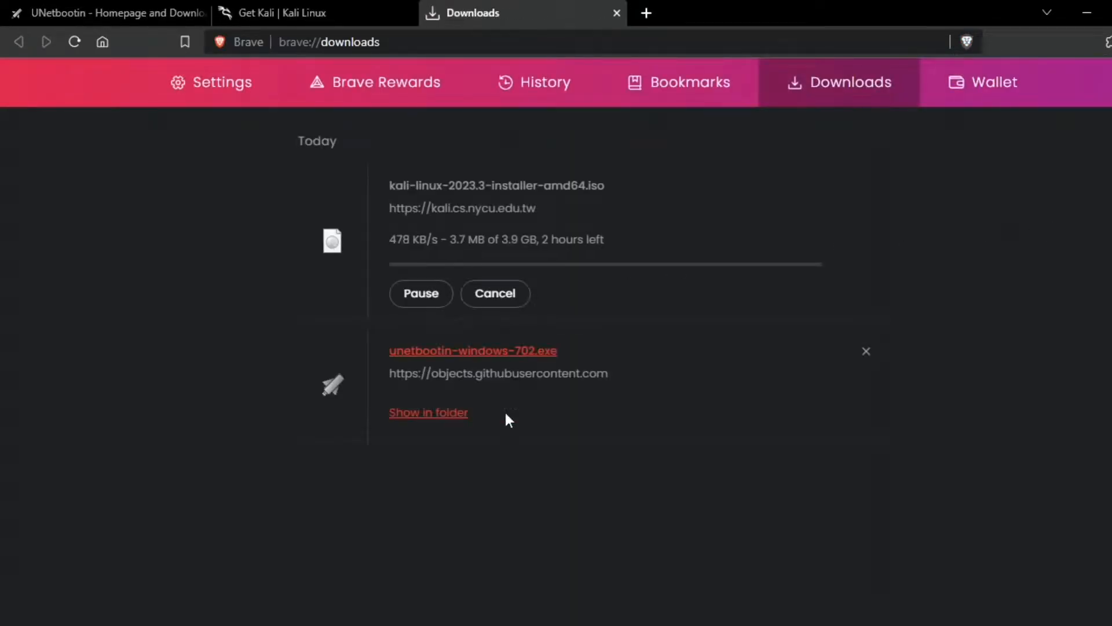
{"action": "left_click", "coordinate": [428, 412]}
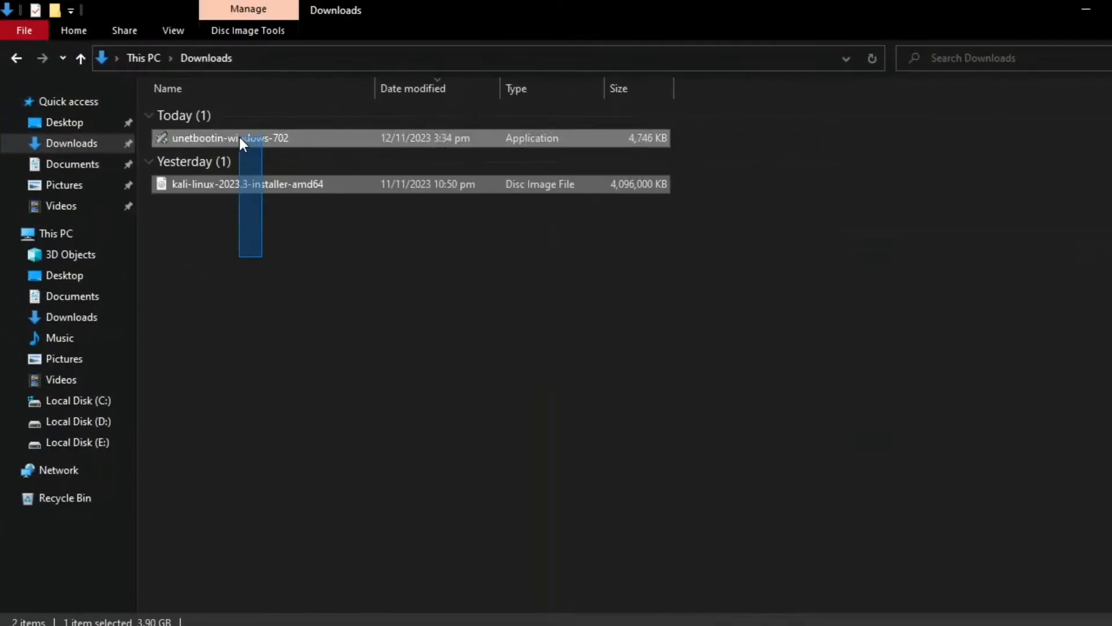
{"action": "left_click", "coordinate": [294, 303]}
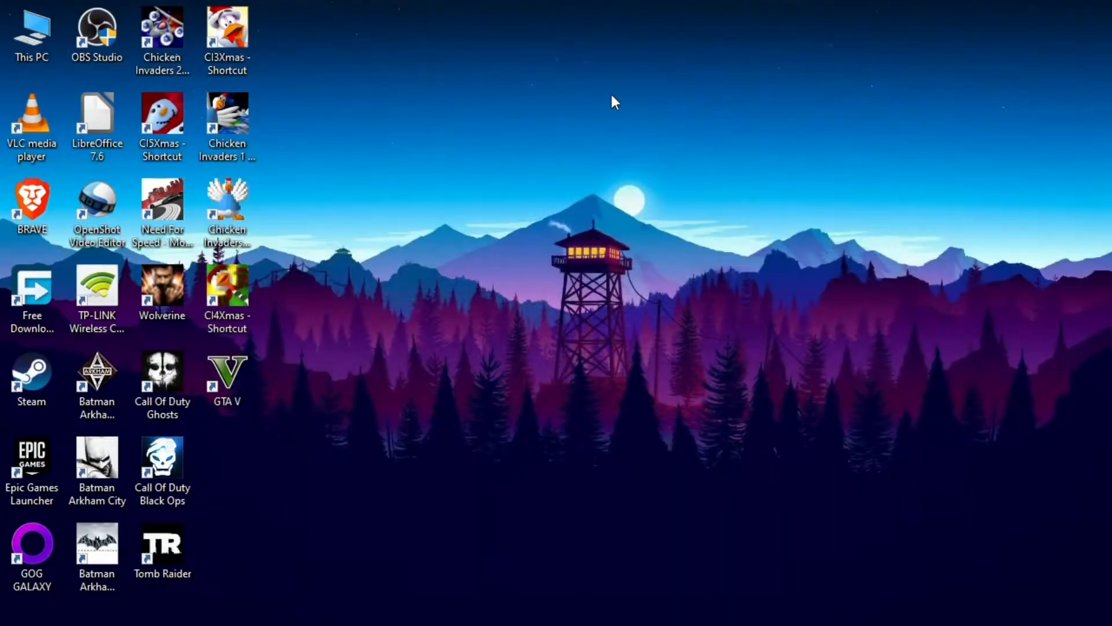
Step: Manage This PC and start Shrink Volume on drive D in Disk Management
{"action": "right_click", "coordinate": [31, 29]}
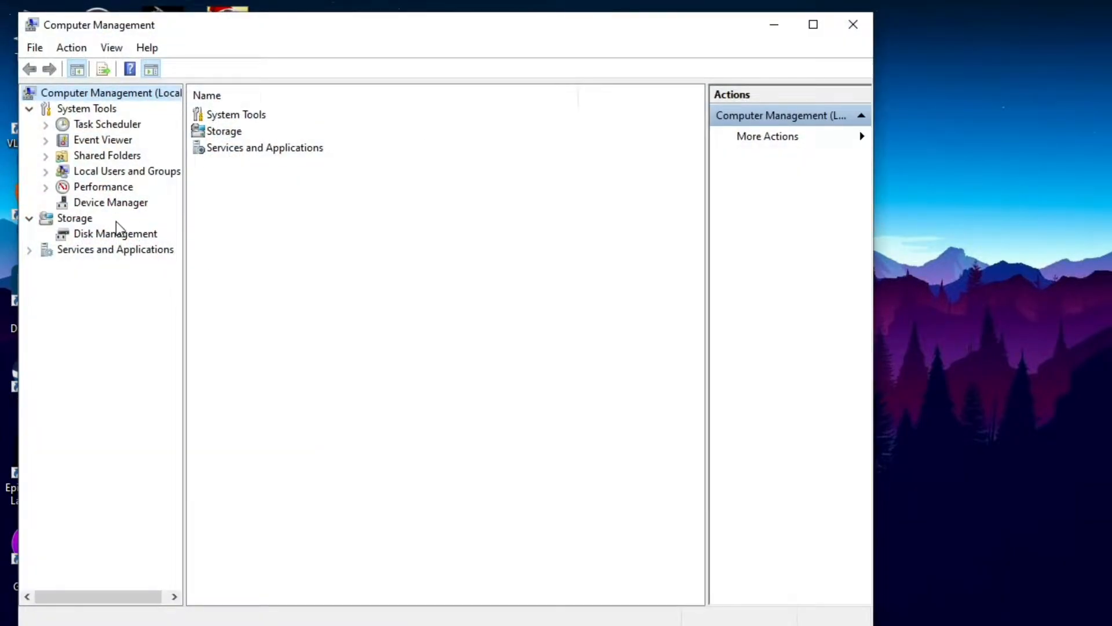
{"action": "left_click", "coordinate": [116, 233]}
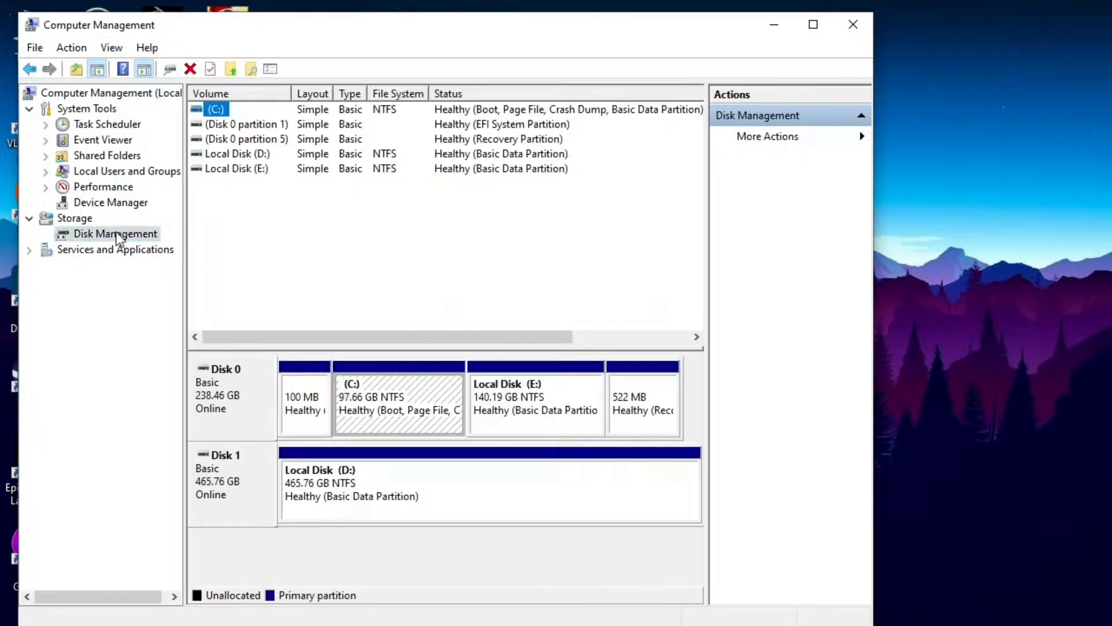
{"action": "left_click", "coordinate": [812, 24]}
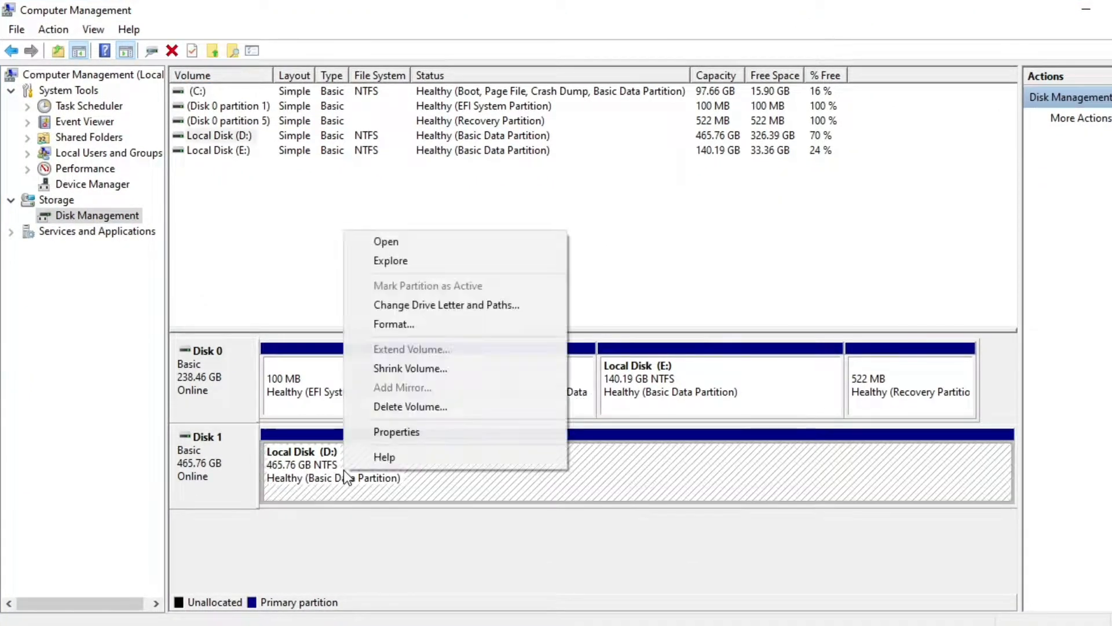
{"action": "mouse_move", "coordinate": [410, 368]}
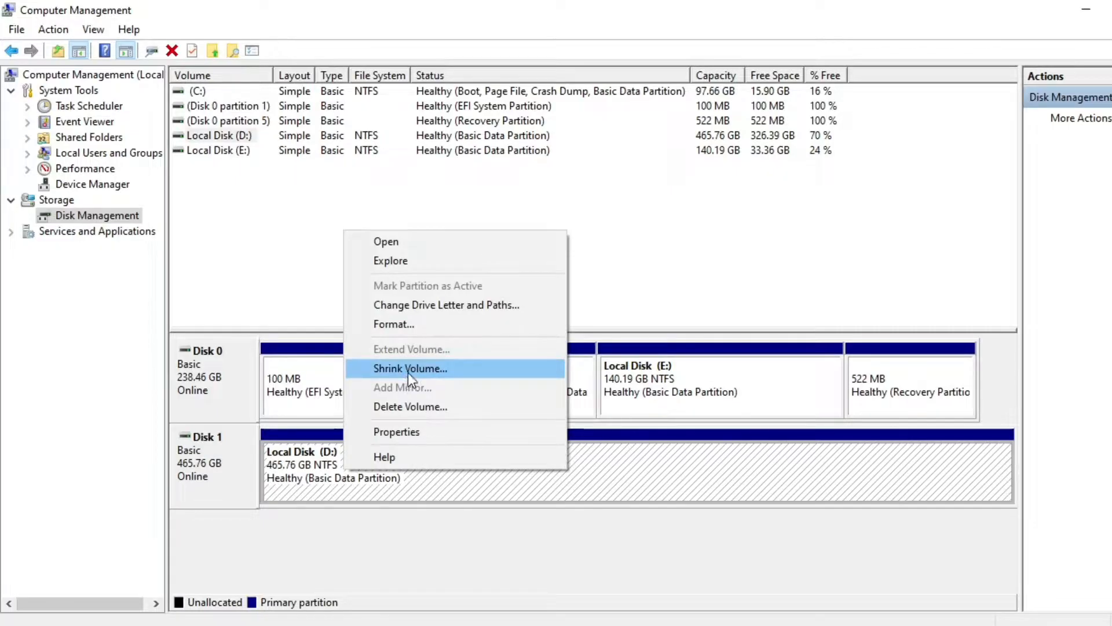
{"action": "left_click", "coordinate": [410, 369]}
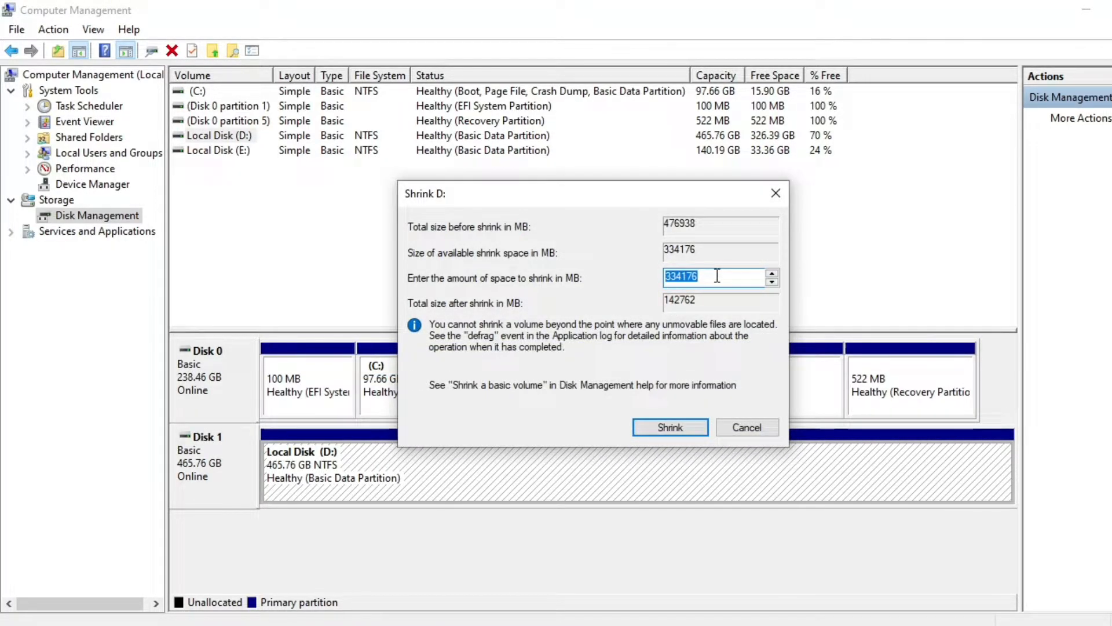
Step: Shrink drive D by 102400 MB, leaving 100 GB unallocated on Disk 1
{"action": "type", "text": "1"}
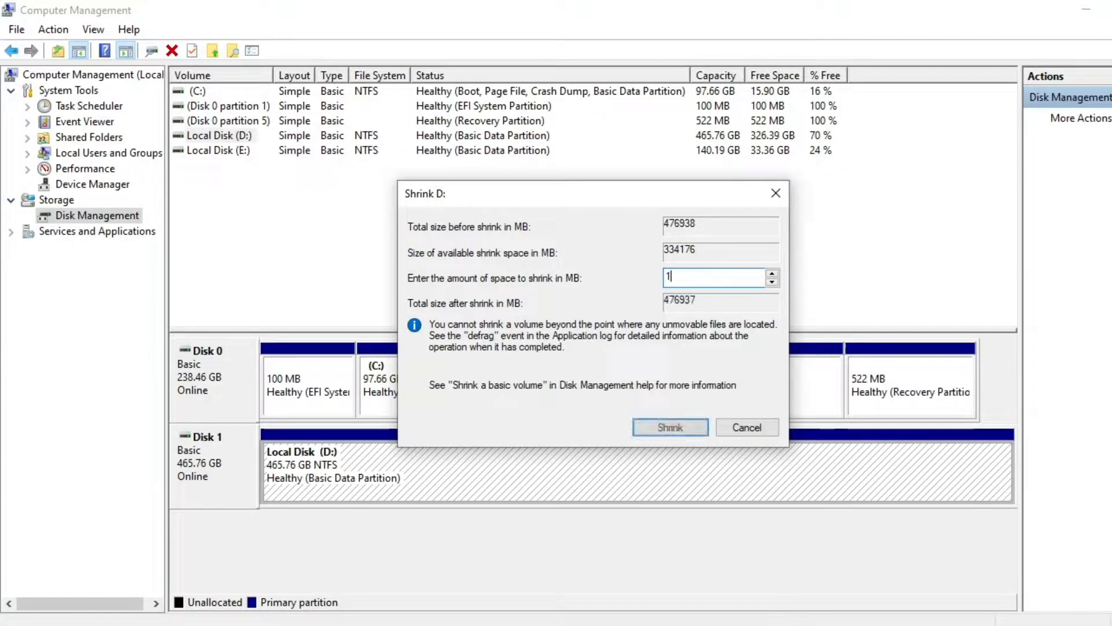
{"action": "type", "text": "024"}
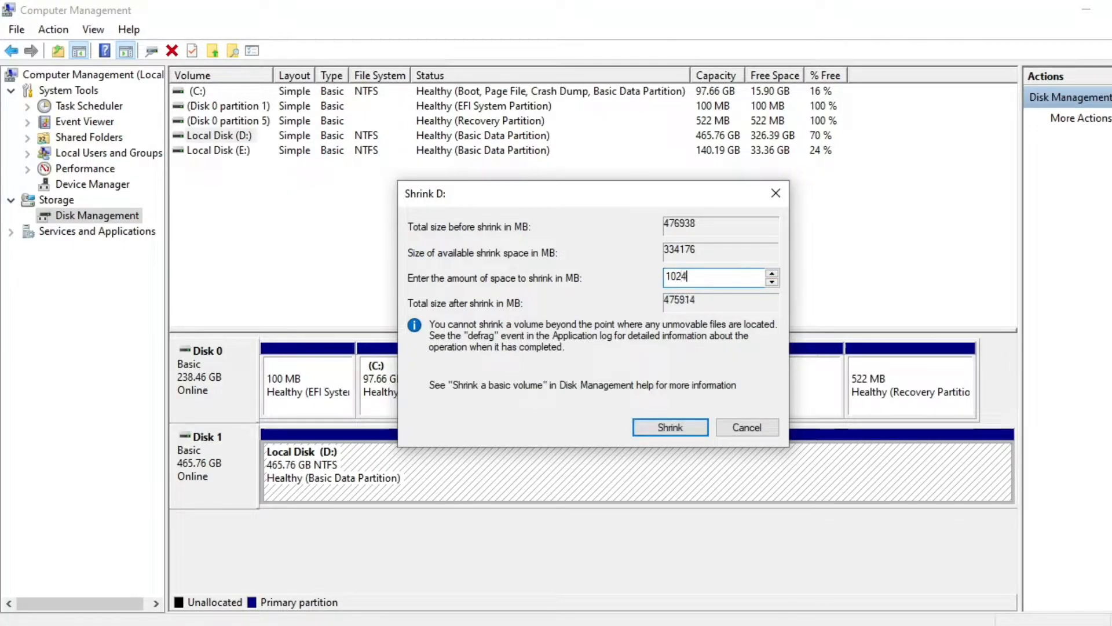
{"action": "type", "text": "102400"}
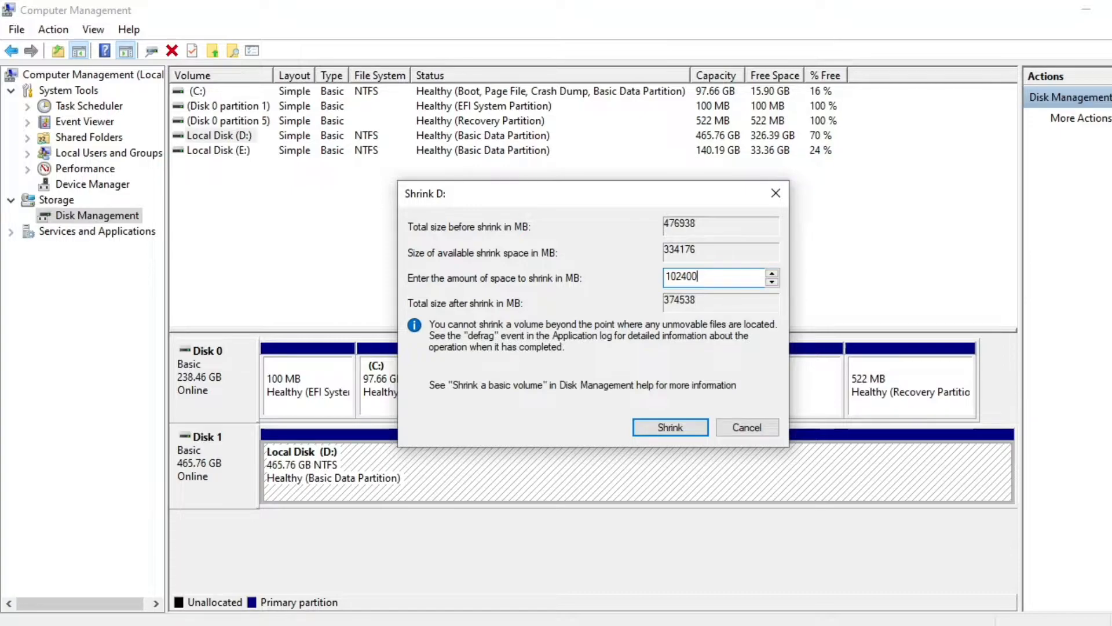
{"action": "mouse_move", "coordinate": [732, 296]}
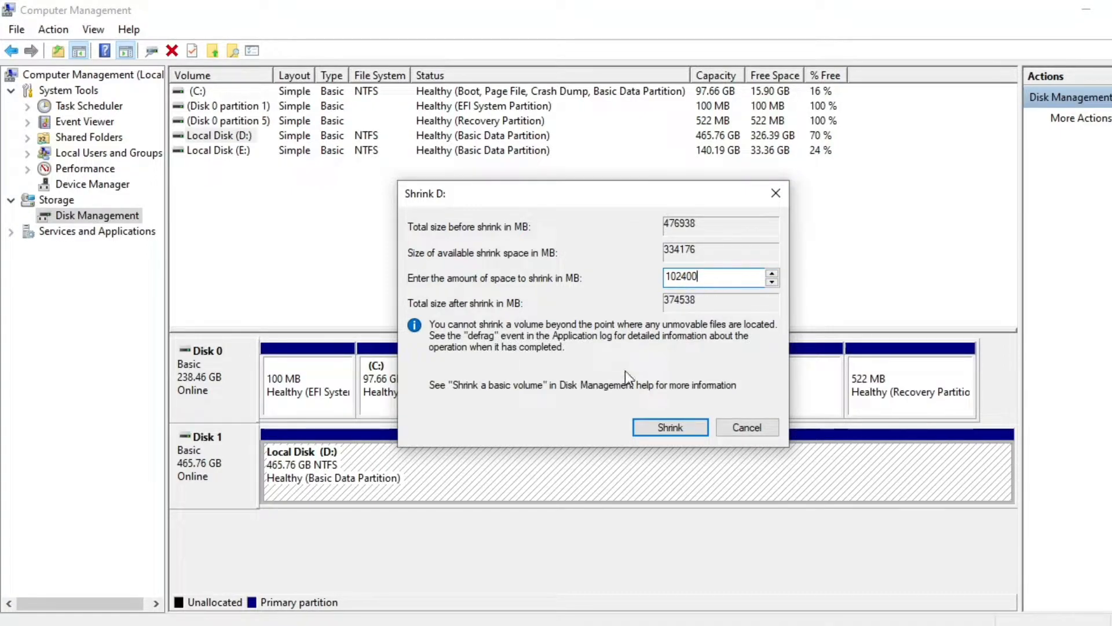
{"action": "mouse_move", "coordinate": [647, 405]}
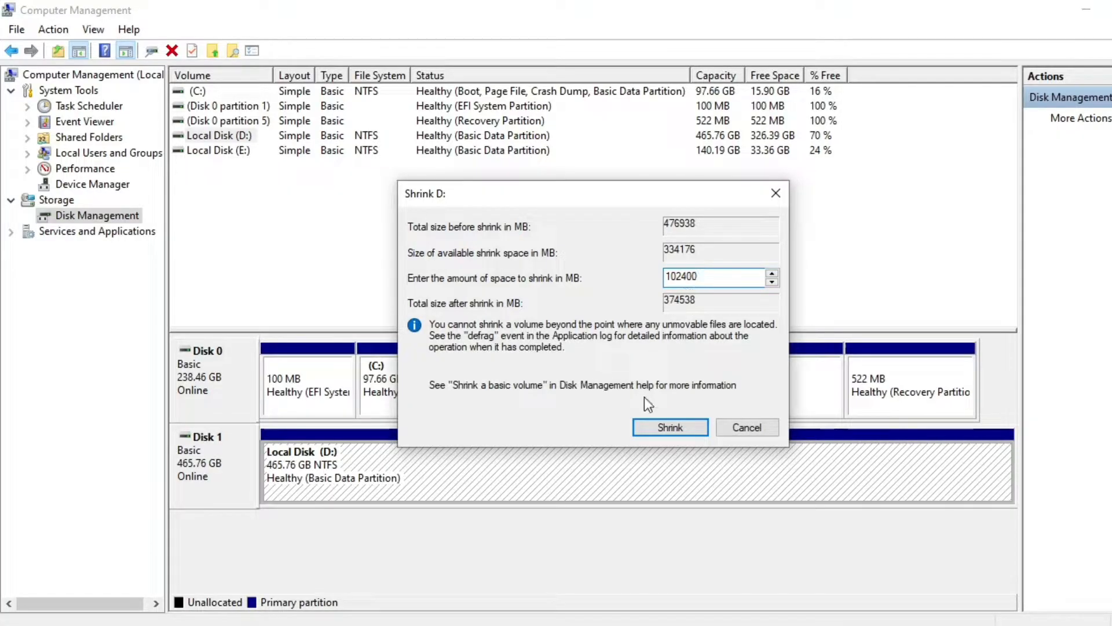
{"action": "left_click", "coordinate": [669, 427]}
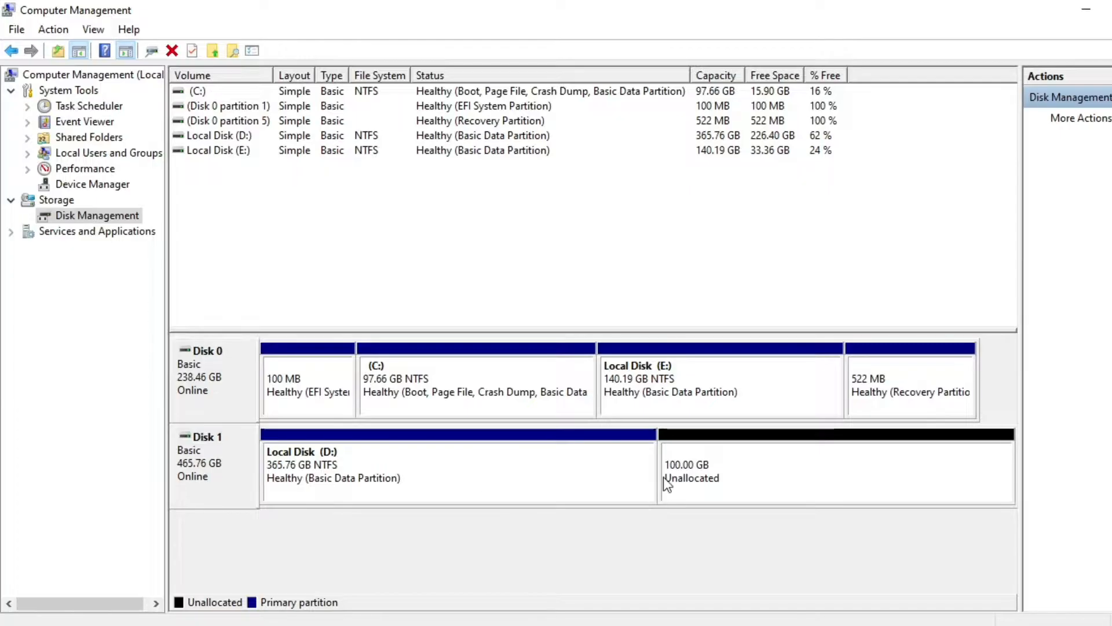
Step: Create a new simple volume from the unallocated 102400 MB, lettered F, NTFS quick format
{"action": "right_click", "coordinate": [766, 471]}
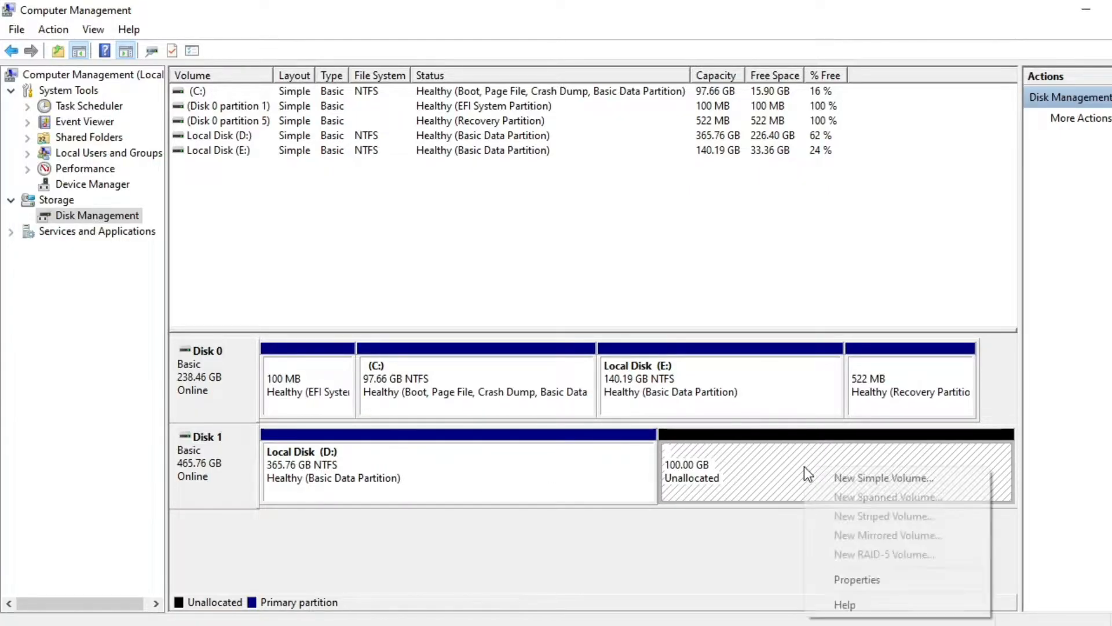
{"action": "left_click", "coordinate": [884, 478]}
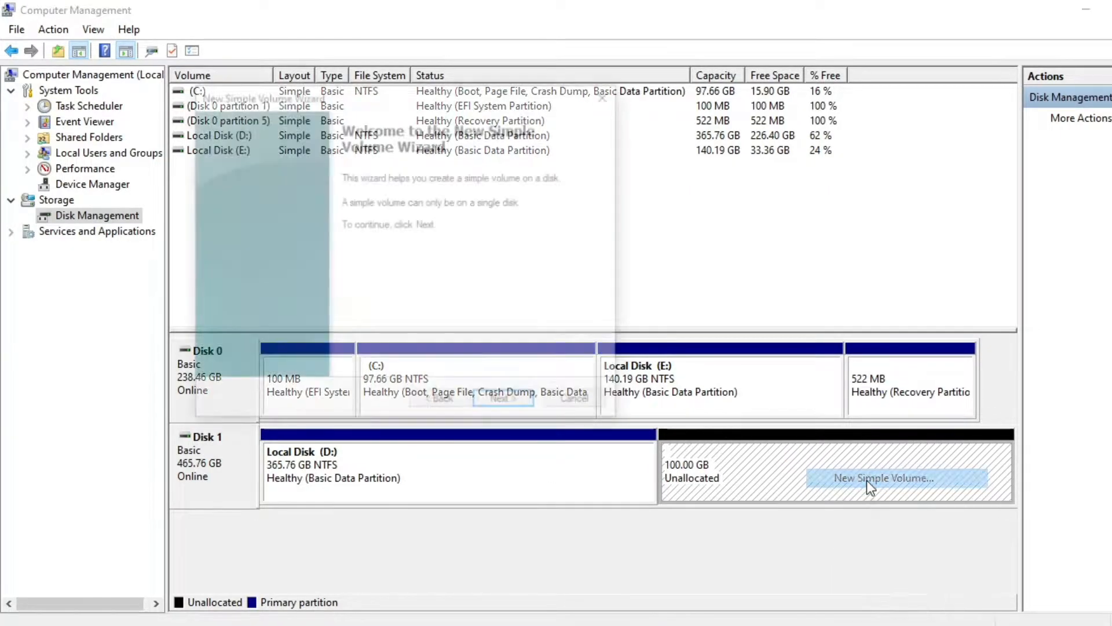
{"action": "left_click", "coordinate": [500, 398]}
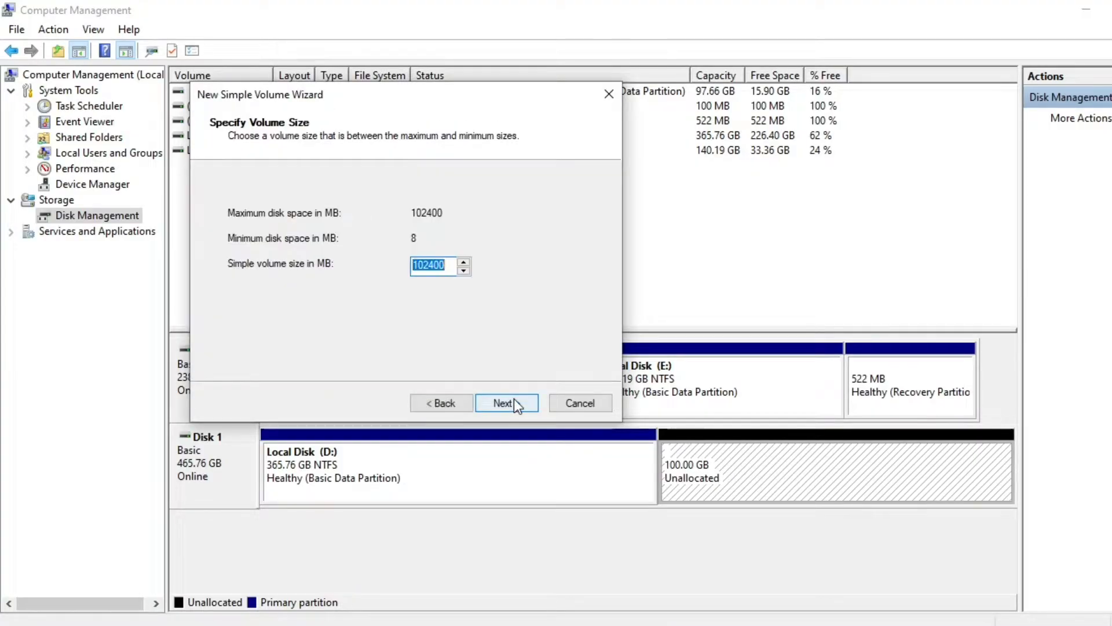
{"action": "left_click", "coordinate": [506, 402]}
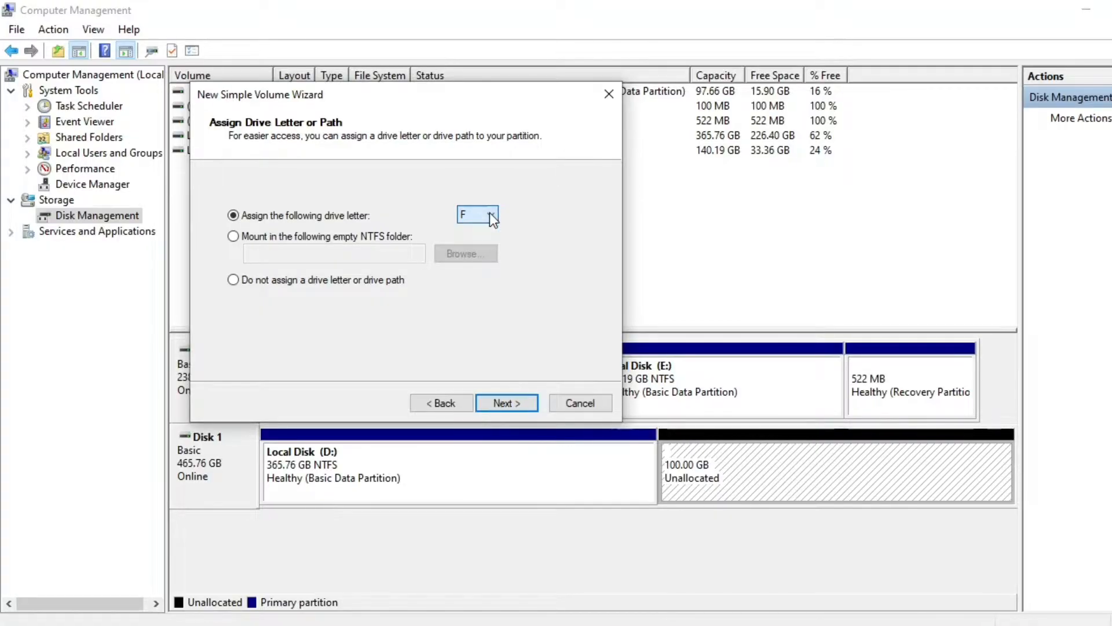
{"action": "left_click", "coordinate": [507, 402]}
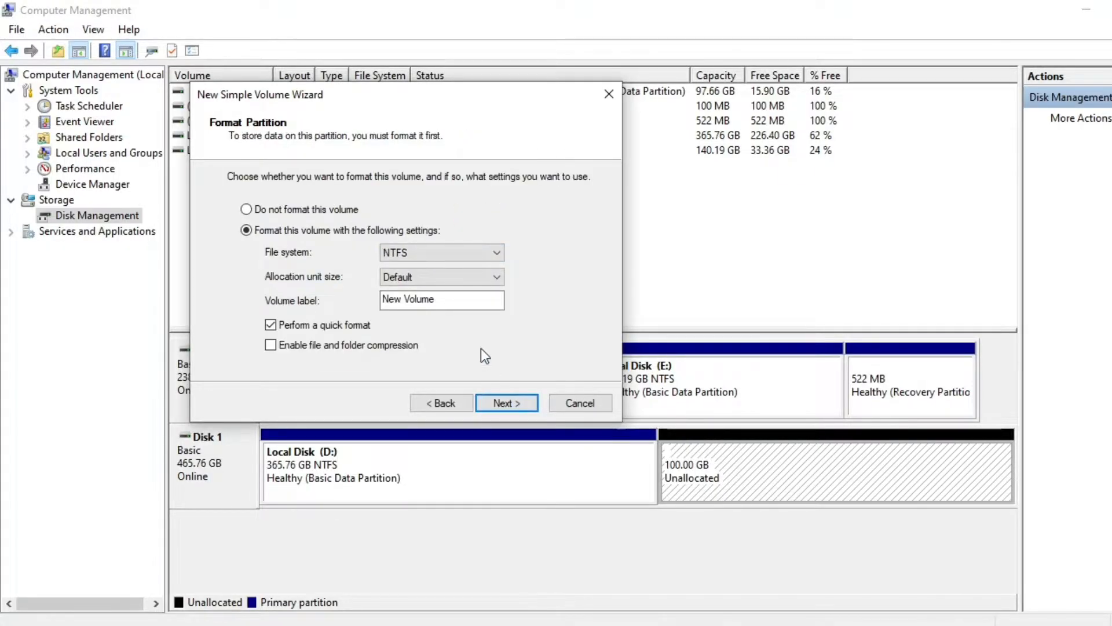
{"action": "left_click", "coordinate": [506, 402]}
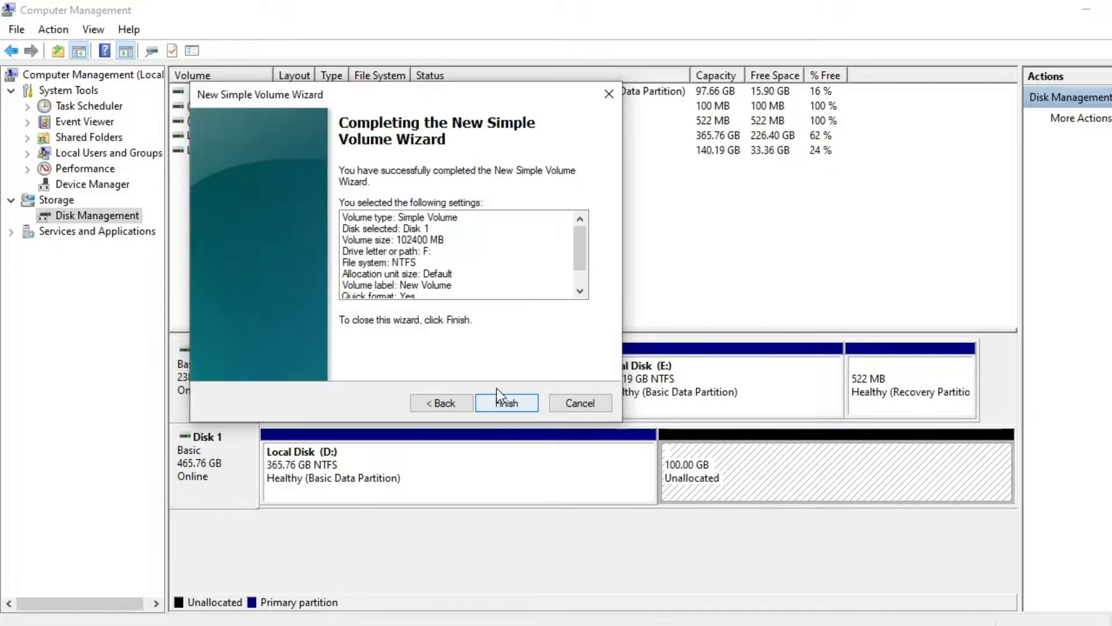
{"action": "left_click", "coordinate": [505, 402]}
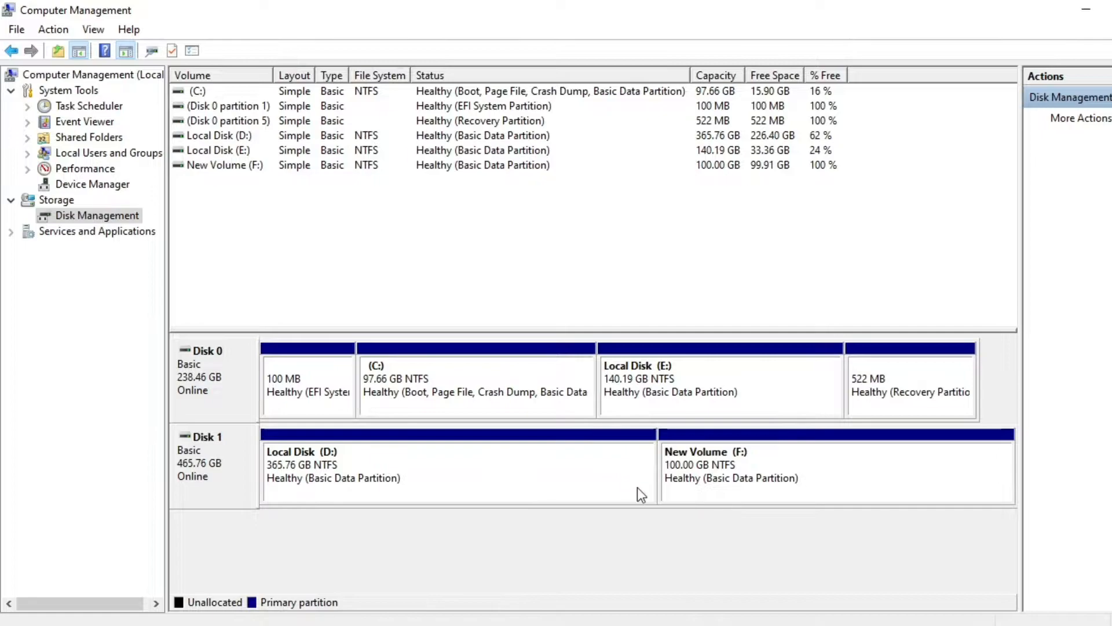
{"action": "mouse_move", "coordinate": [423, 612]}
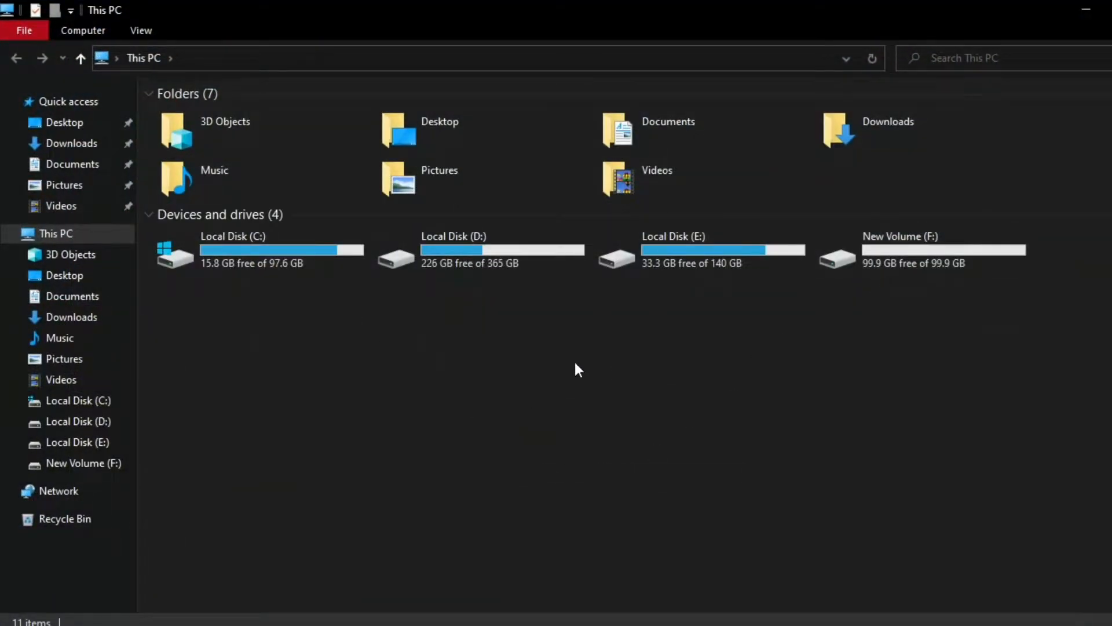
{"action": "mouse_move", "coordinate": [299, 373]}
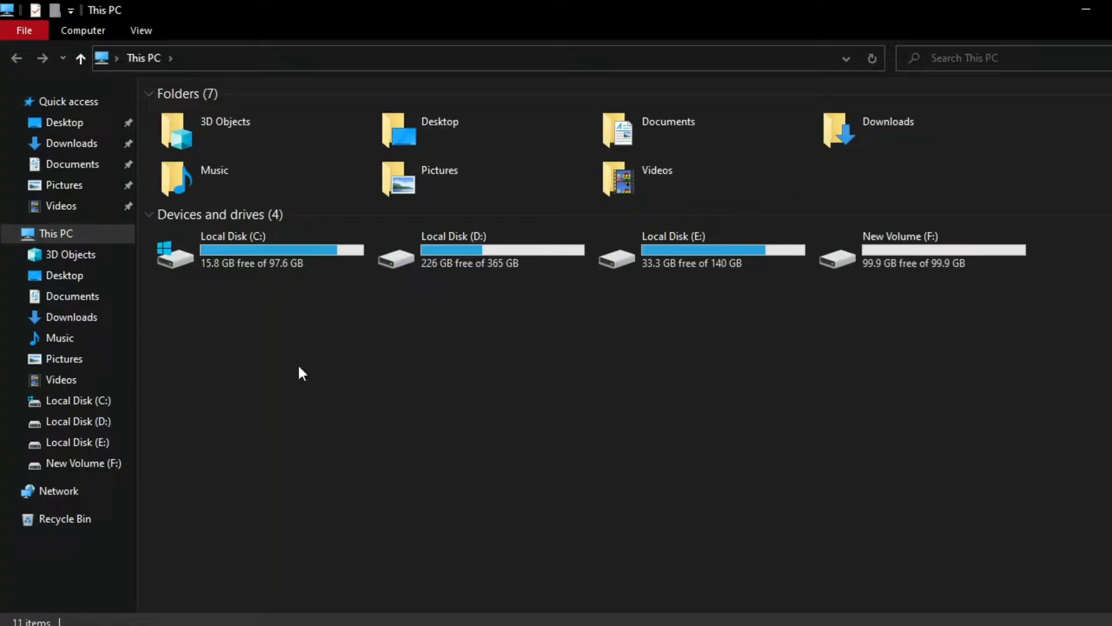
Step: Run unetbootin-windows-702 from Downloads as administrator and allow it in User Account Control
{"action": "right_click", "coordinate": [298, 373]}
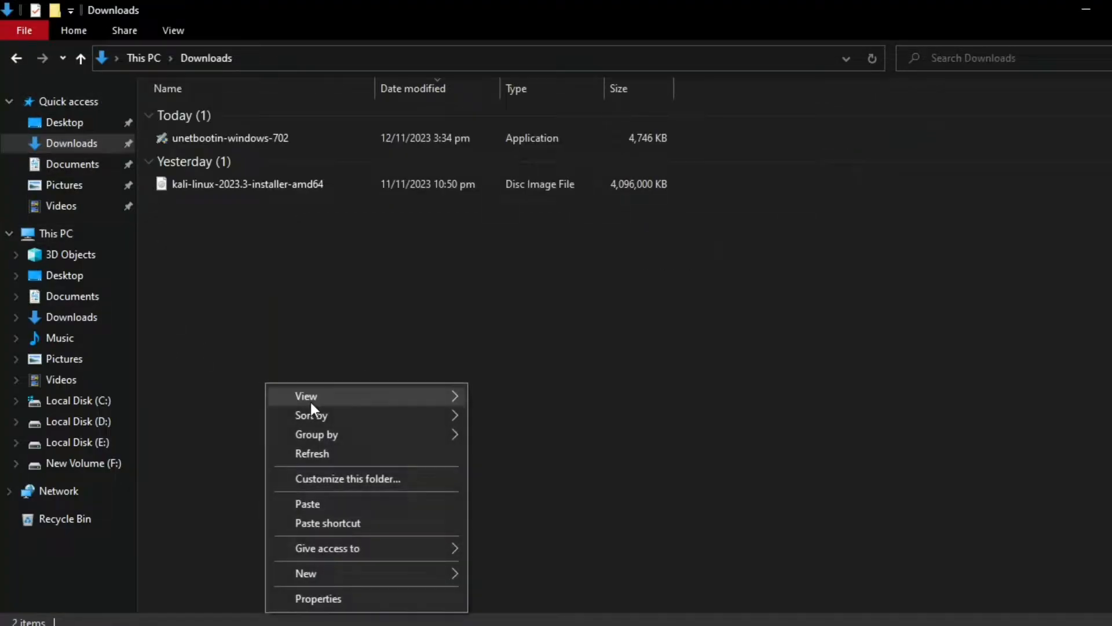
{"action": "right_click", "coordinate": [230, 138]}
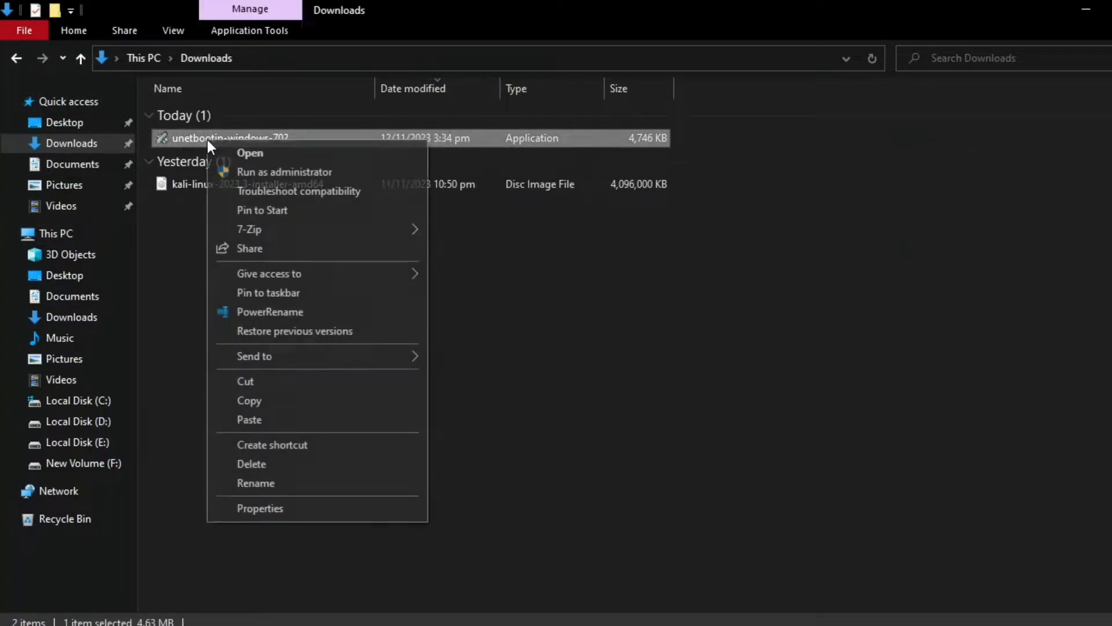
{"action": "left_click", "coordinate": [284, 172]}
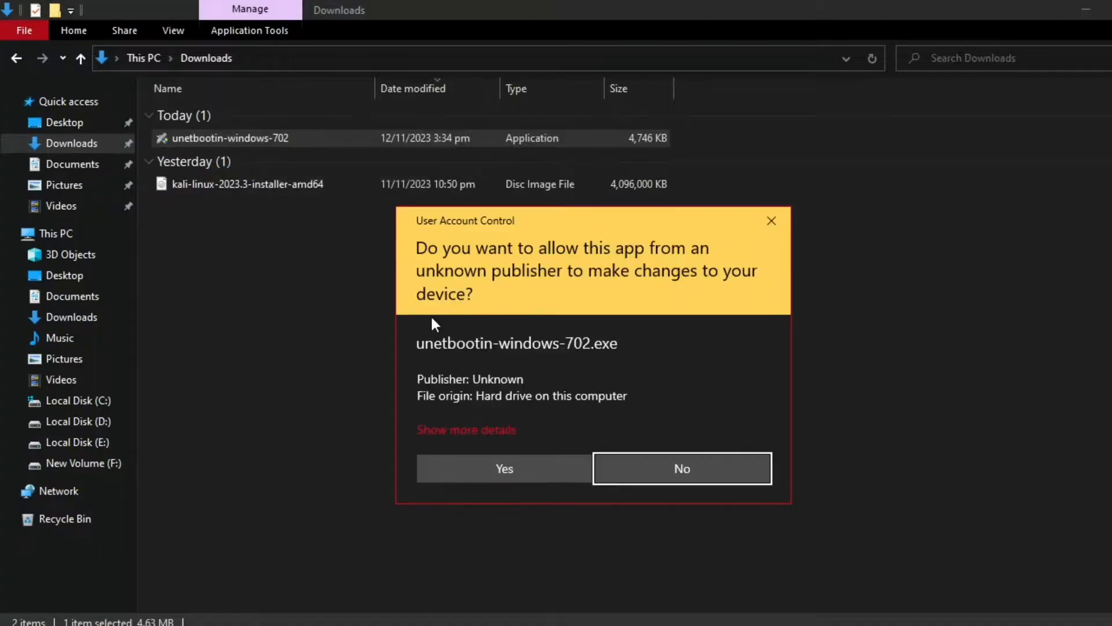
{"action": "left_click", "coordinate": [503, 469]}
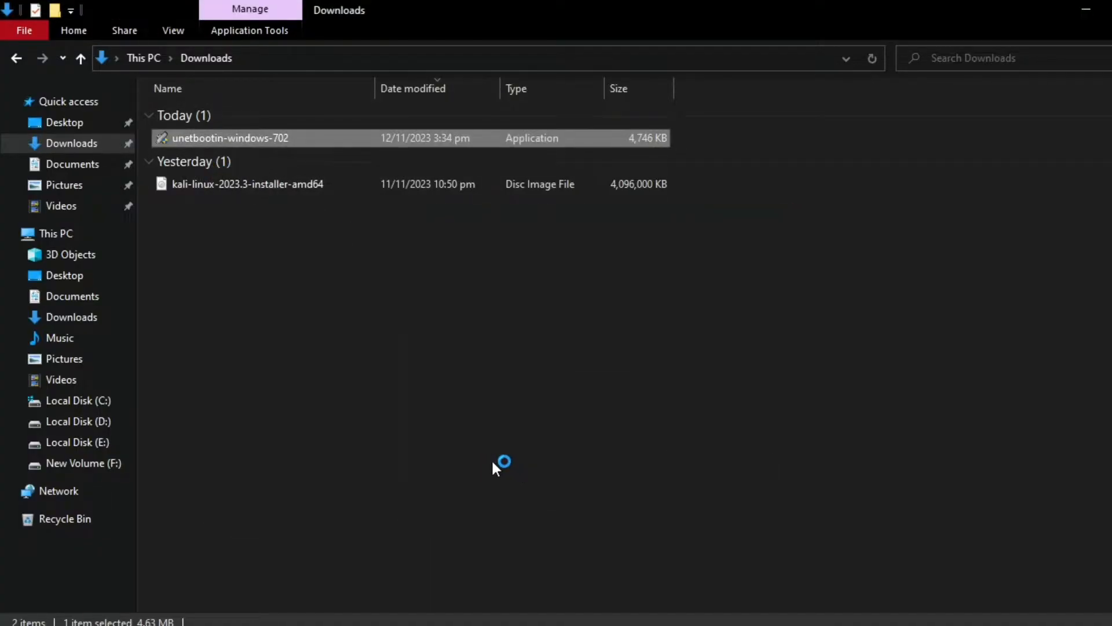
Step: Load kali-linux-2023.3-installer-amd64.iso as the disk image and target Hard Disk drive C:\
{"action": "double_click", "coordinate": [230, 138]}
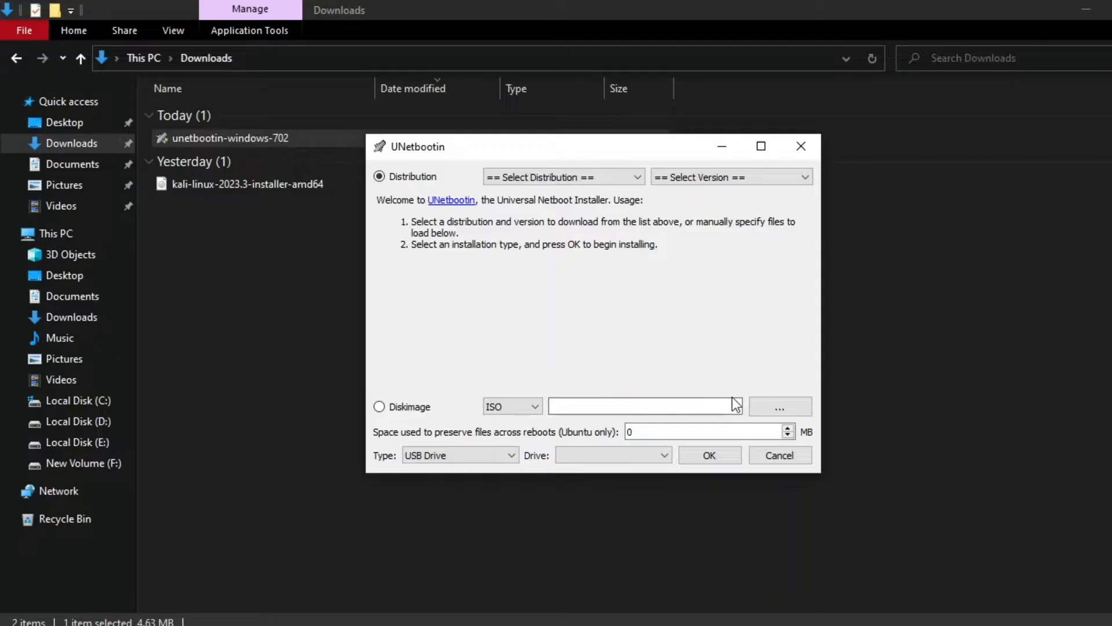
{"action": "left_click", "coordinate": [778, 407]}
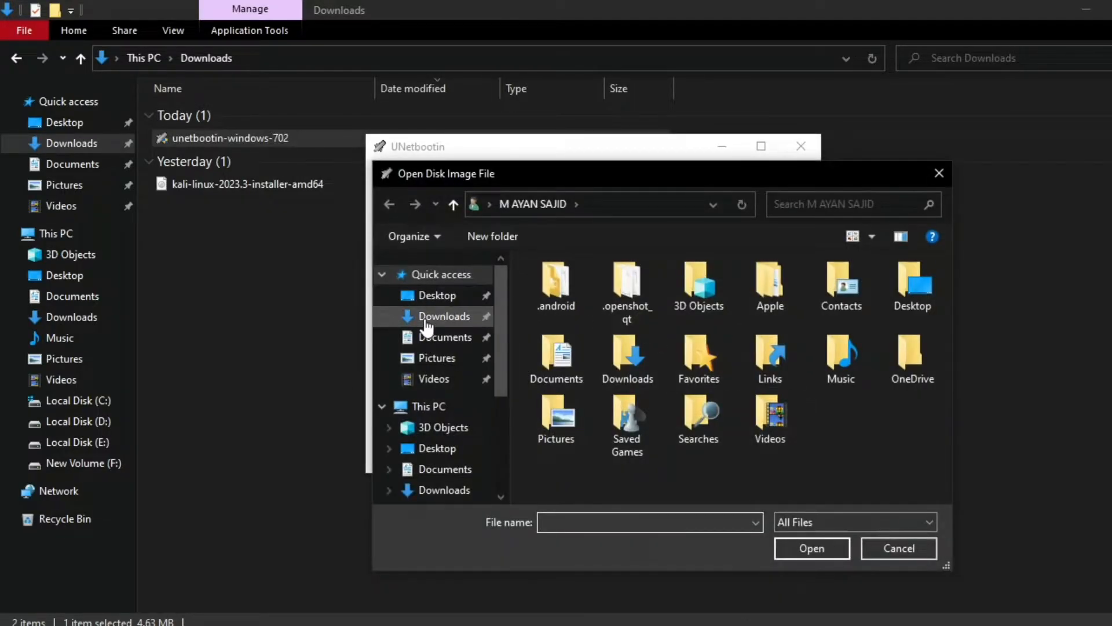
{"action": "left_click", "coordinate": [811, 547]}
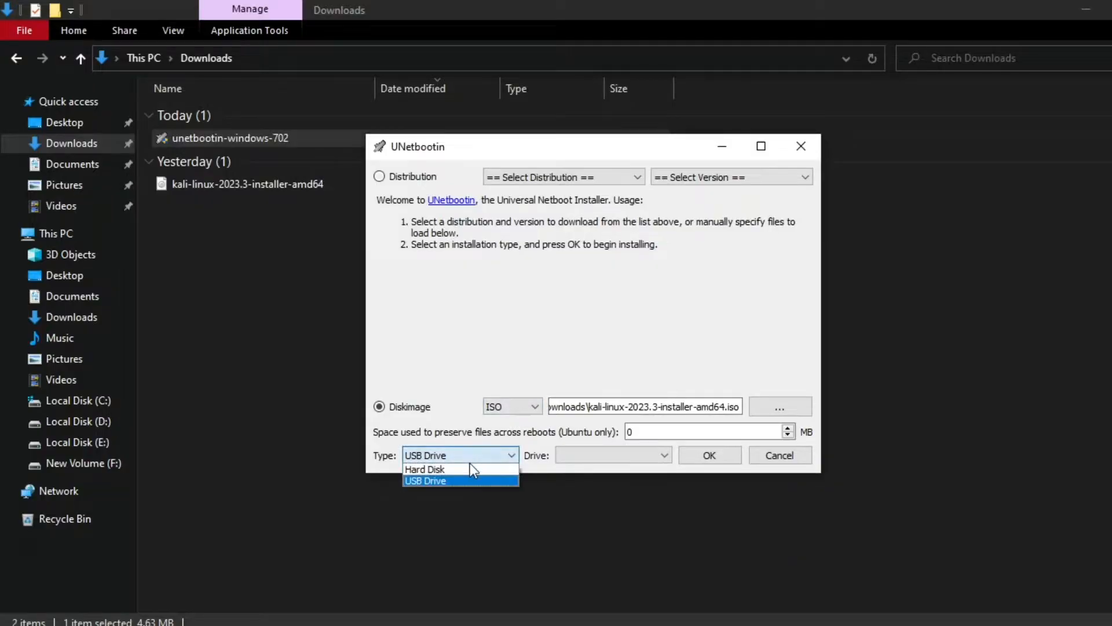
{"action": "left_click", "coordinate": [424, 469]}
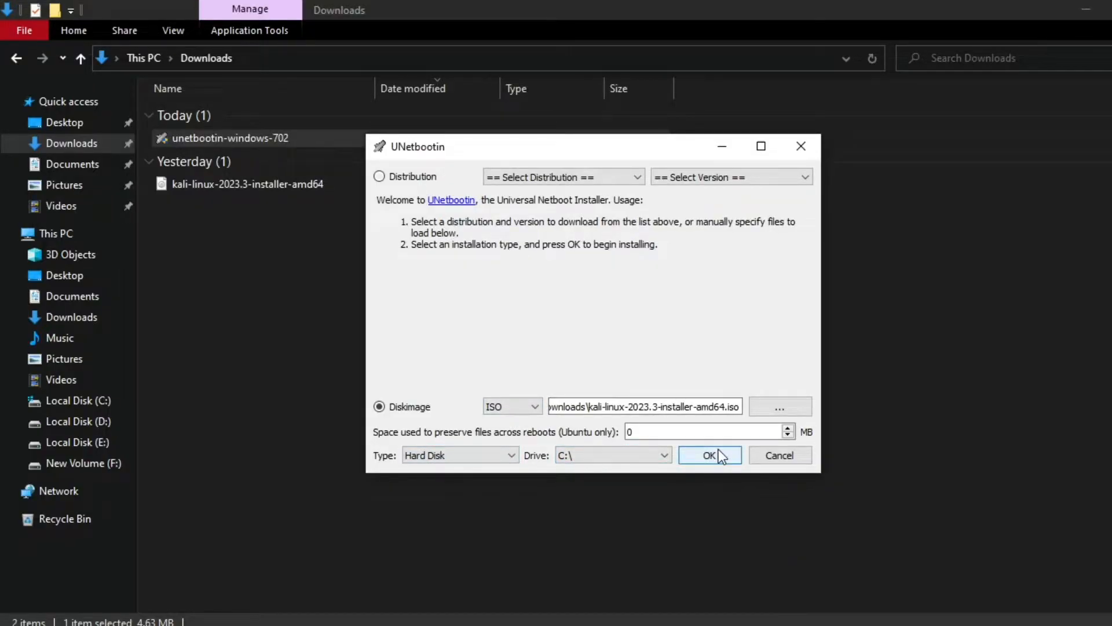
Step: Start installing the Kali ISO onto drive C: and let extraction and bootloader install run
{"action": "left_click", "coordinate": [709, 455]}
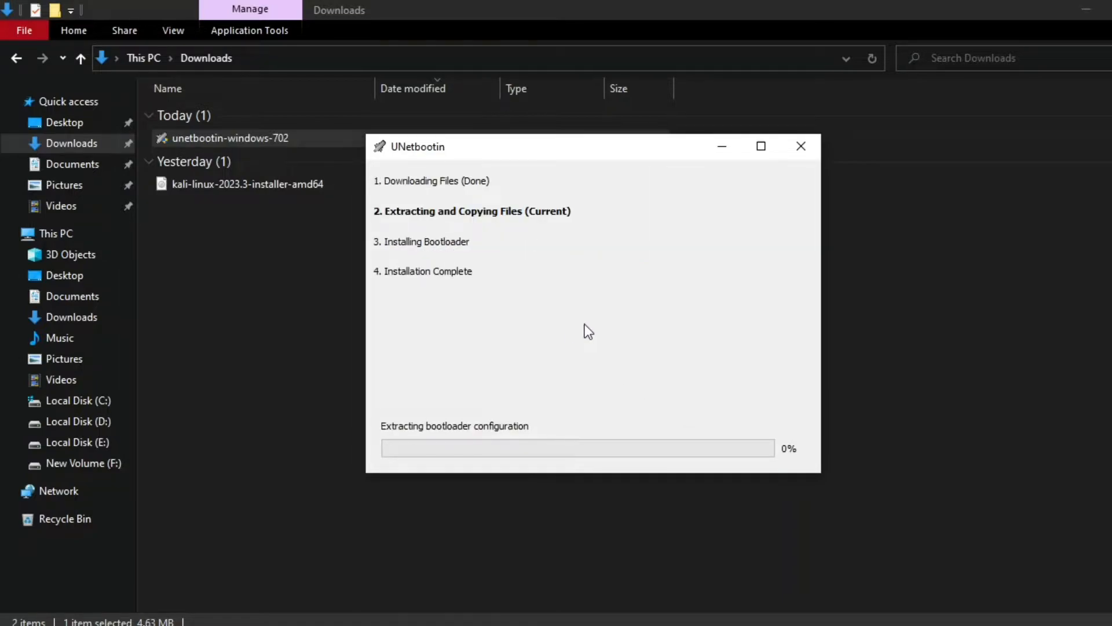
{"action": "mouse_move", "coordinate": [604, 313]}
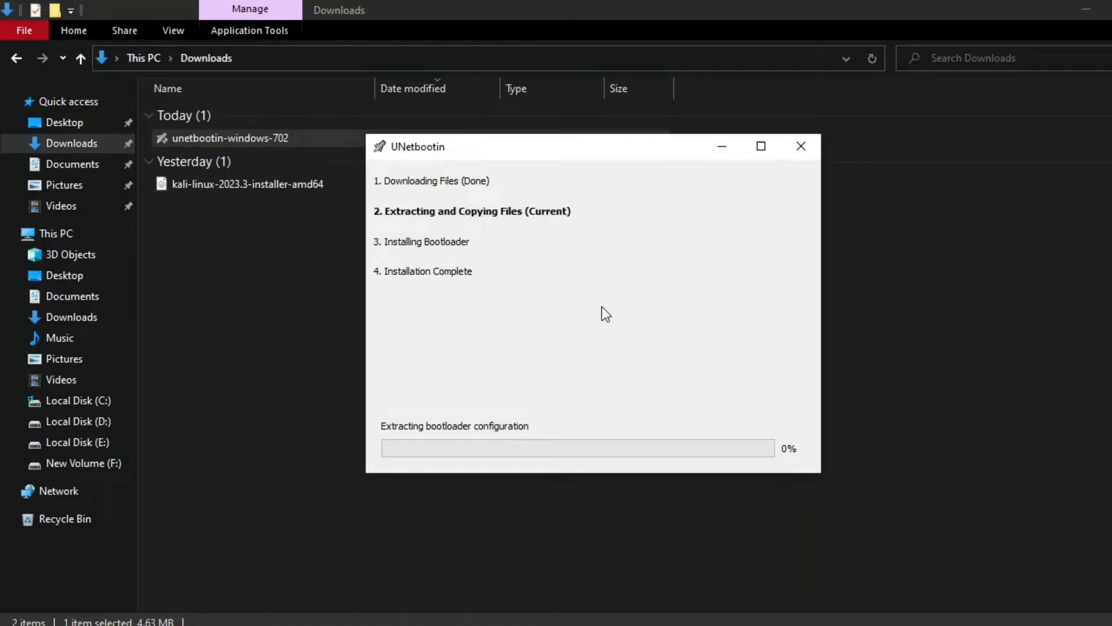
{"action": "mouse_move", "coordinate": [499, 265]}
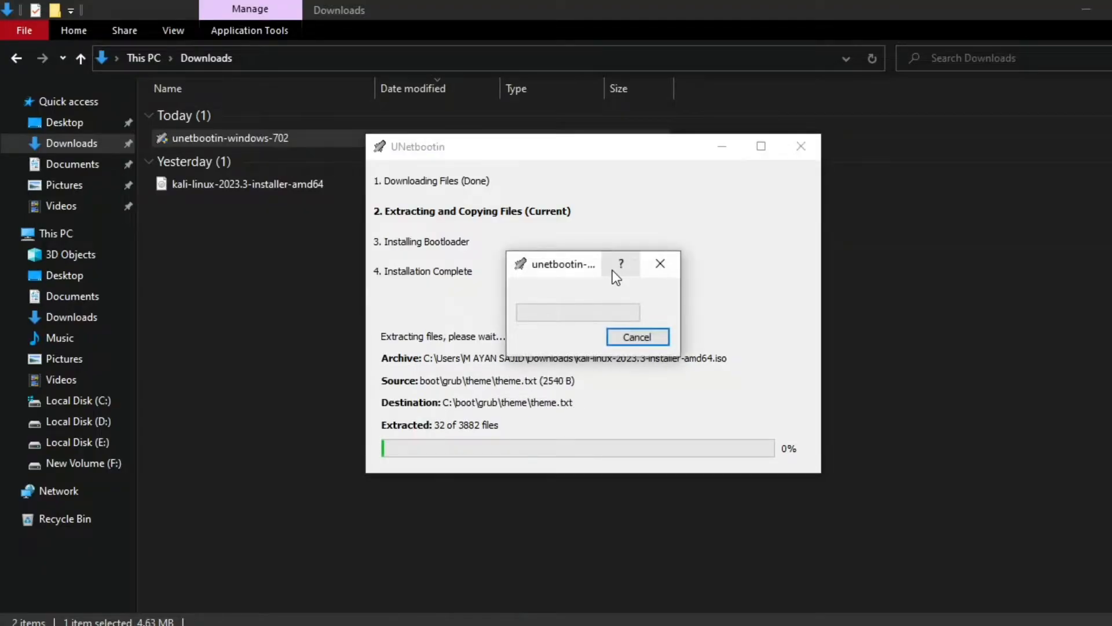
{"action": "mouse_move", "coordinate": [620, 263]}
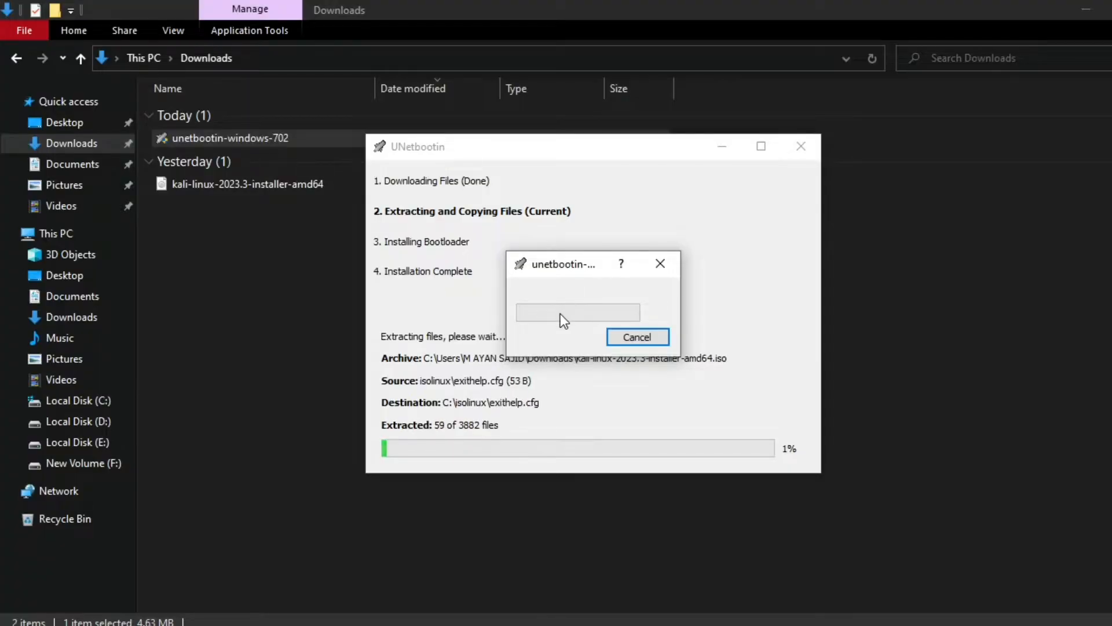
{"action": "mouse_move", "coordinate": [582, 292]}
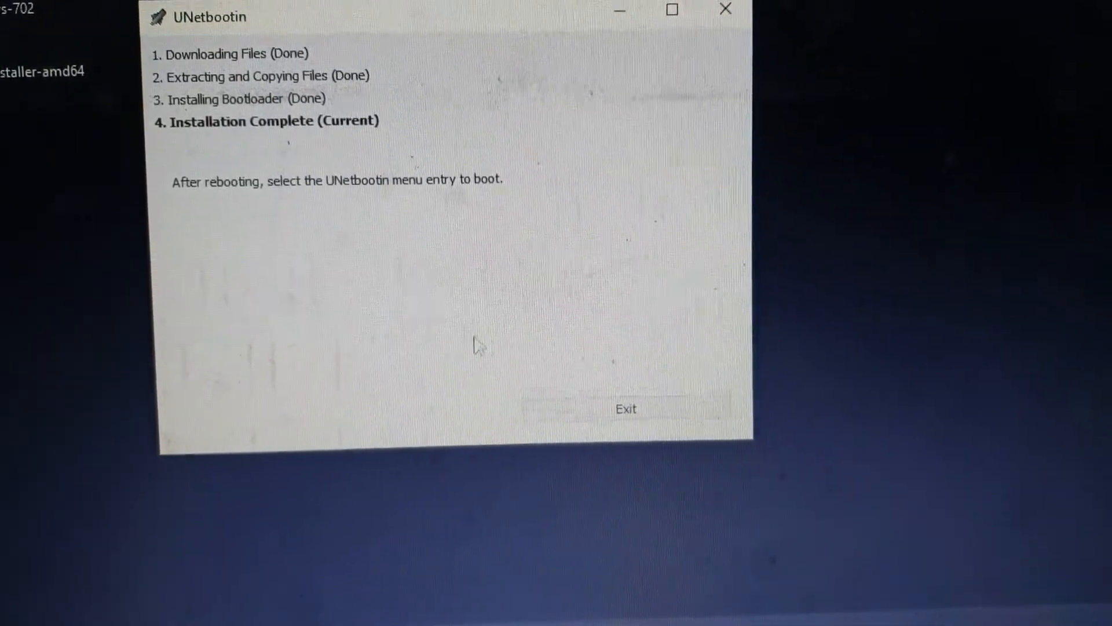
Step: Exit UNetbootin after completion and restart the computer from the Start menu
{"action": "left_click", "coordinate": [625, 408]}
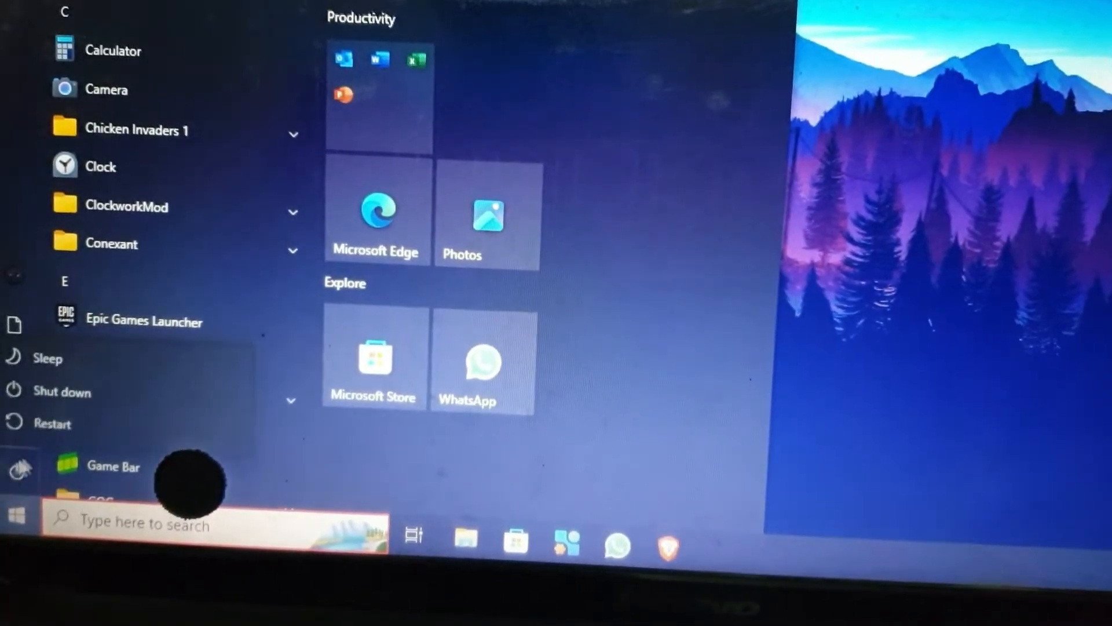
{"action": "left_click", "coordinate": [52, 423]}
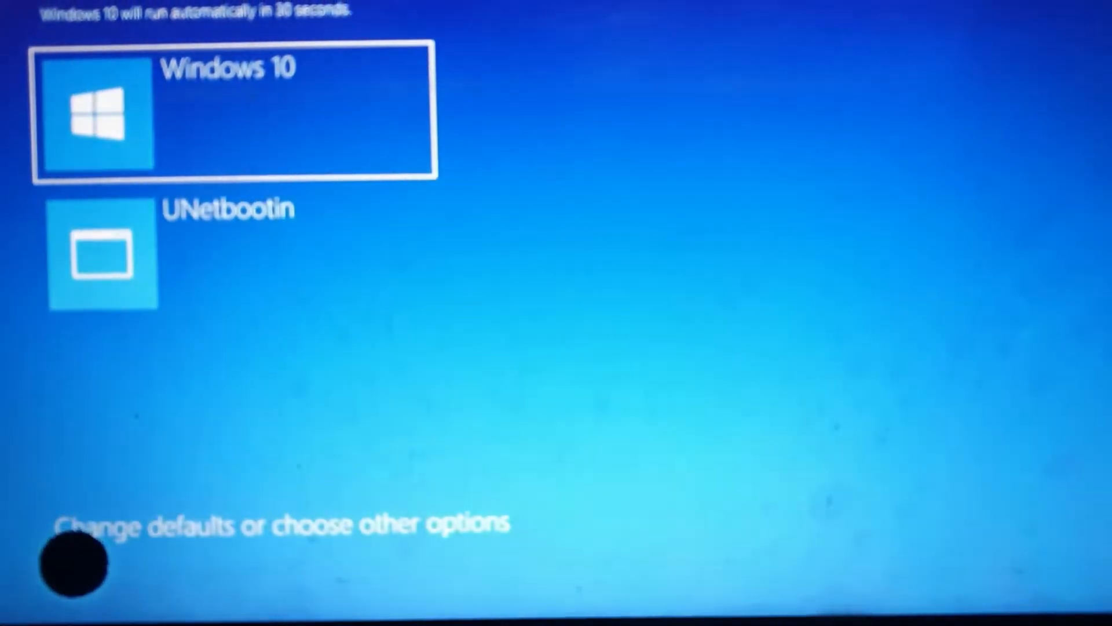
Step: Boot the Windows 10 entry from the startup menu back to the desktop
{"action": "key", "text": "down"}
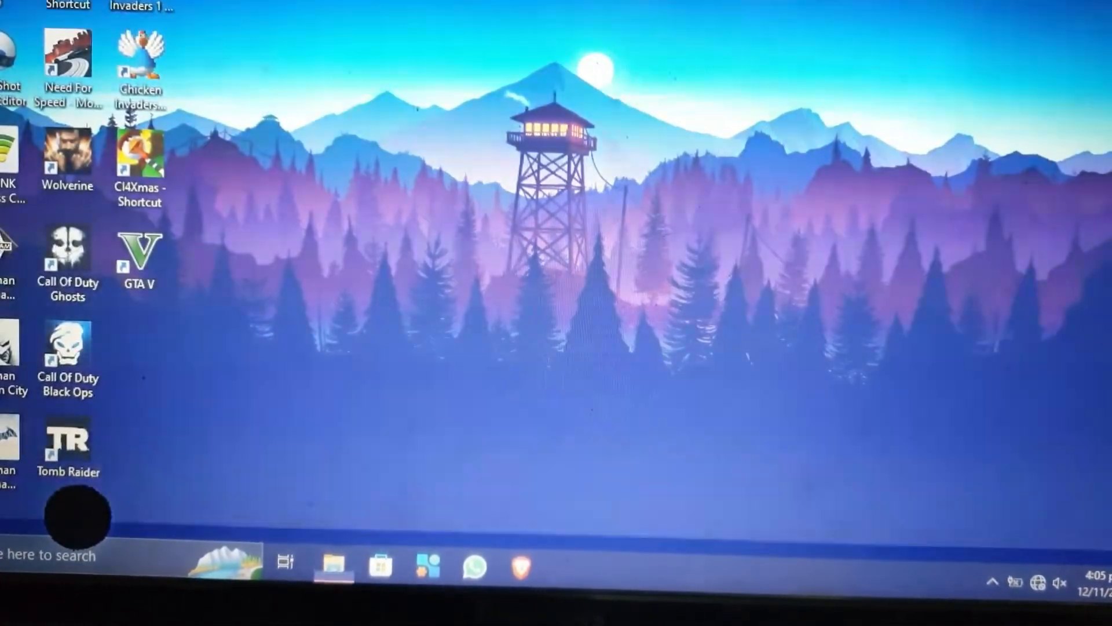
Step: Relaunch unetbootin-windows-702 from Downloads and approve the User Account Control prompt
{"action": "left_click", "coordinate": [334, 563]}
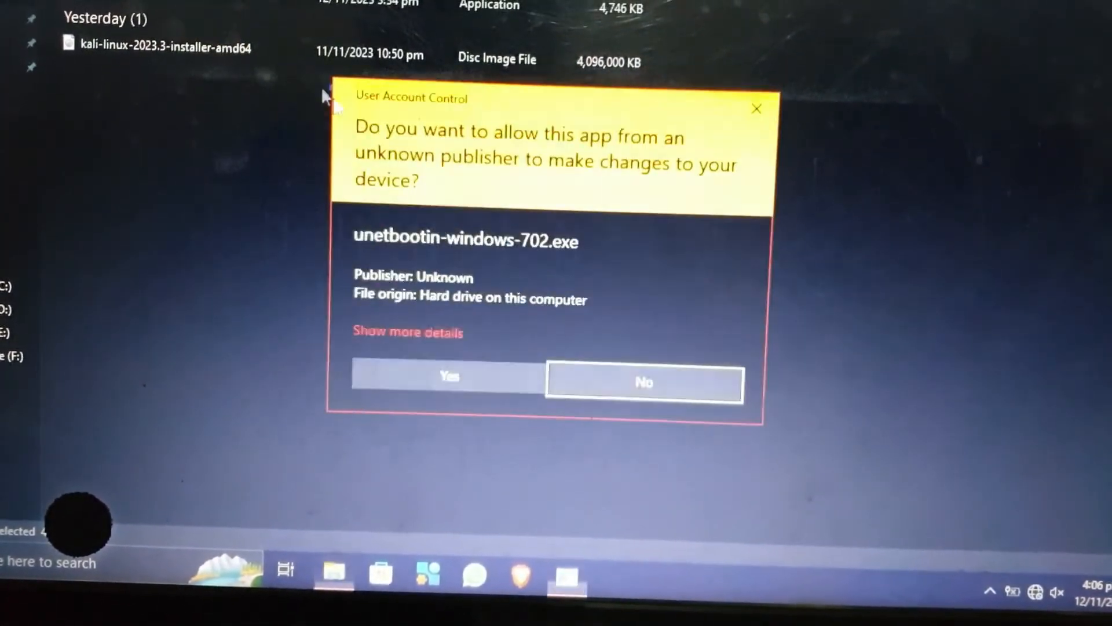
{"action": "left_click", "coordinate": [449, 377]}
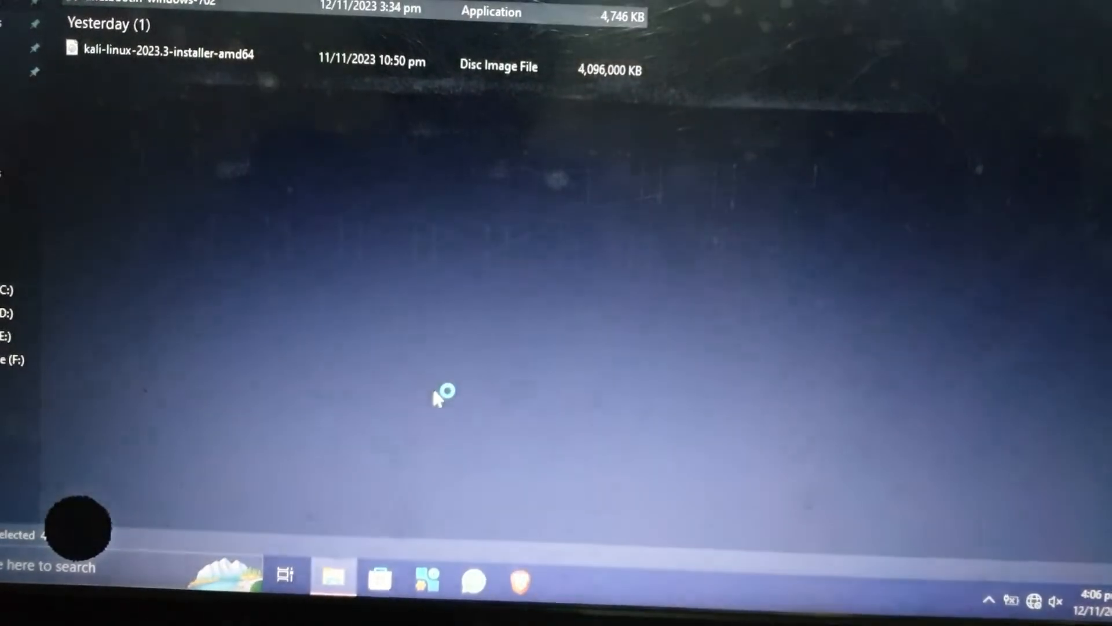